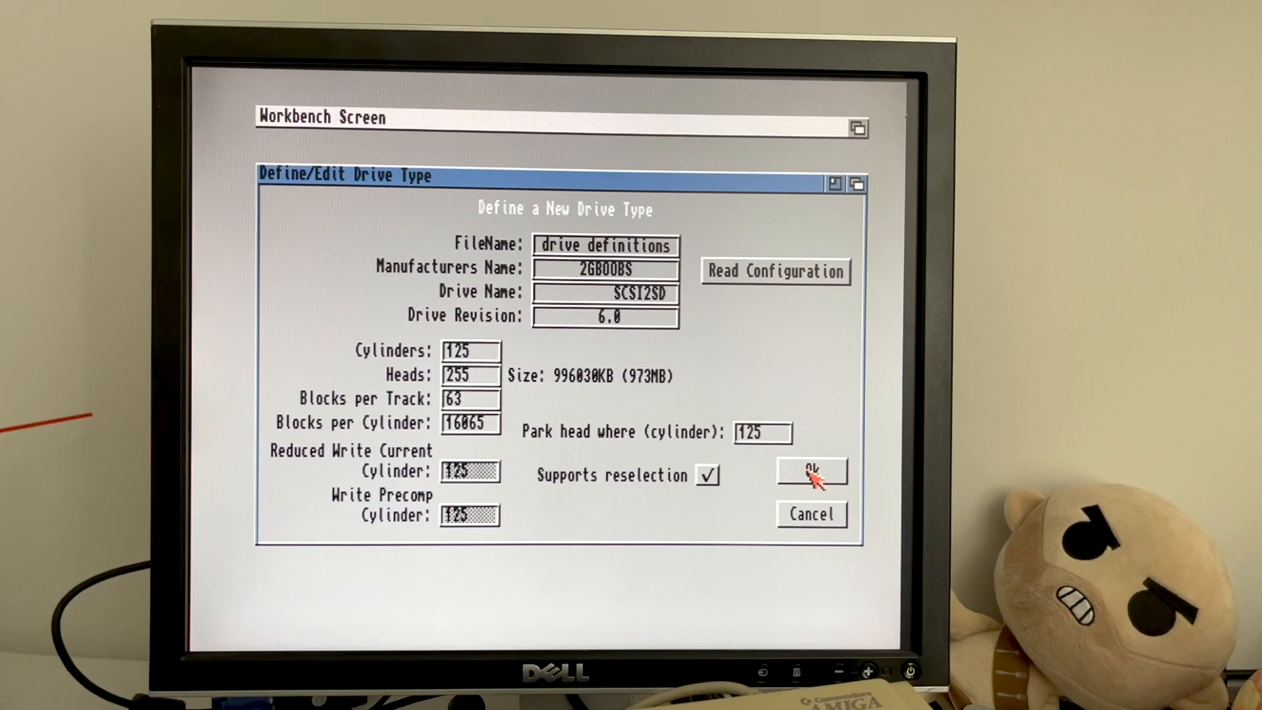
Save the new drive definition and assign the 2GB00BS SCSI2SD 6.0 type to the drive.
click(811, 472)
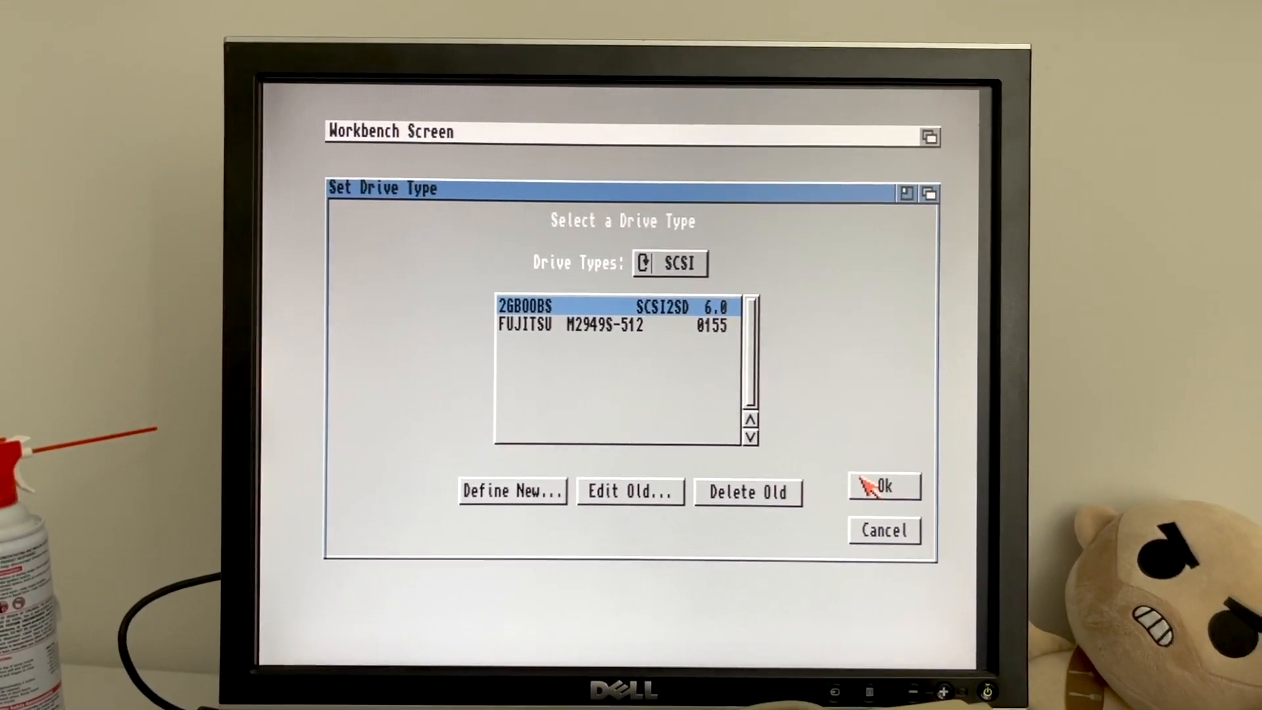
click(883, 486)
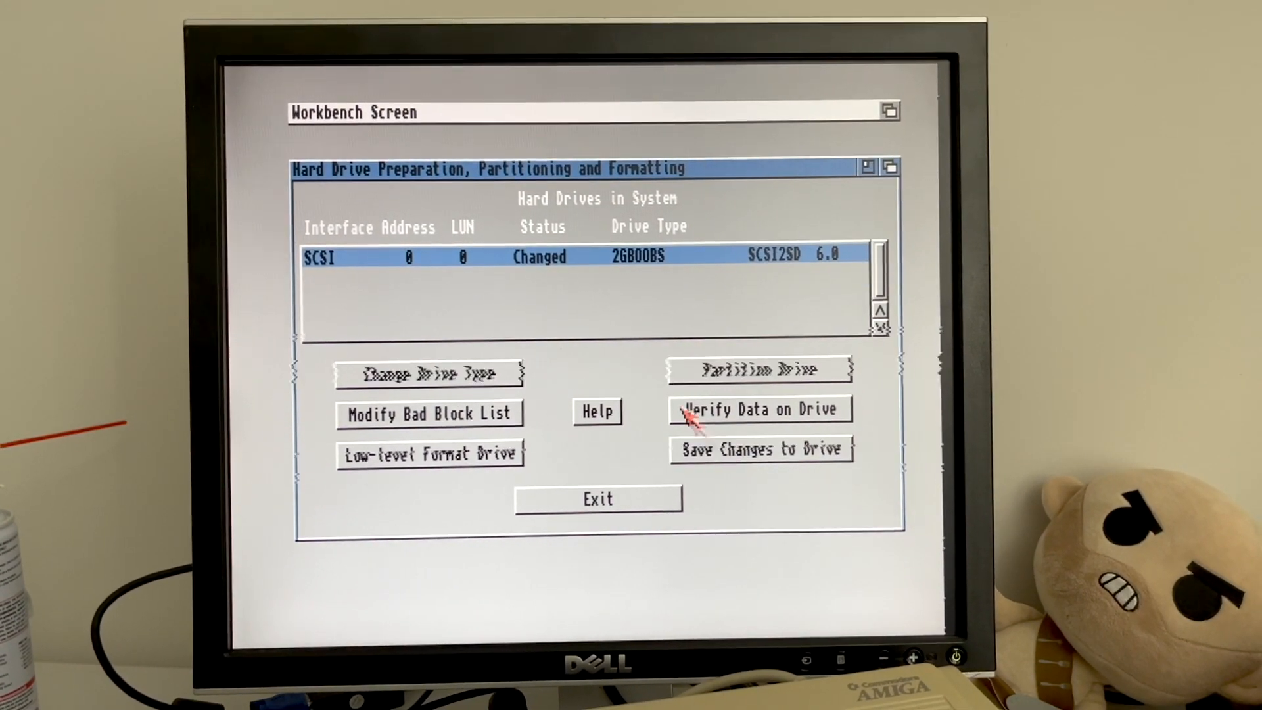
Partition the drive with a bootable 283MB DH0 on International FFS, then open DH1's file system settings.
click(759, 369)
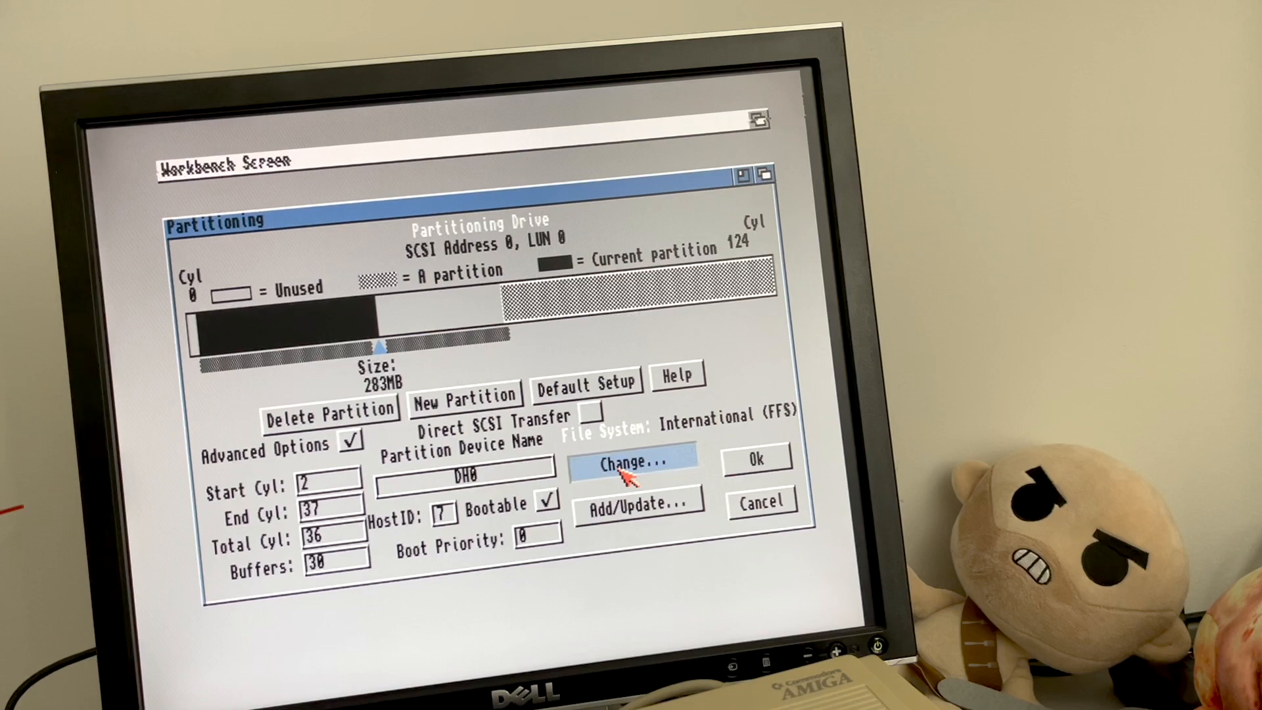
click(632, 463)
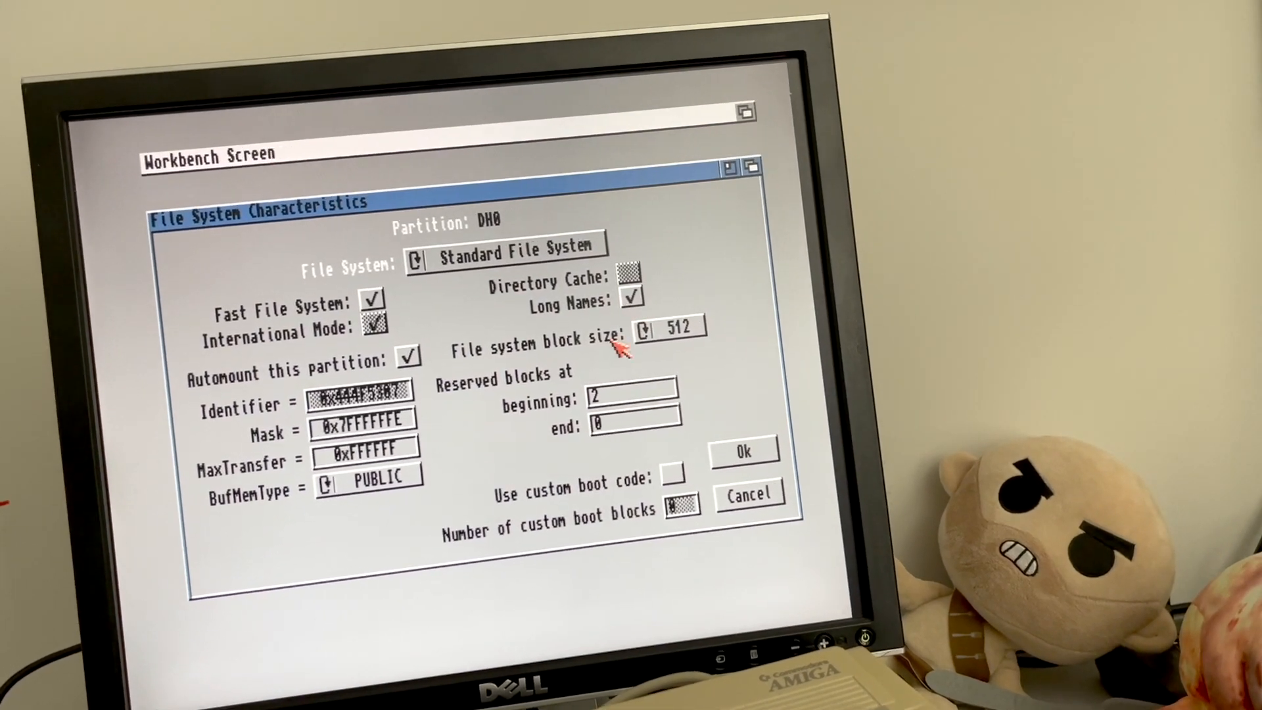
click(741, 451)
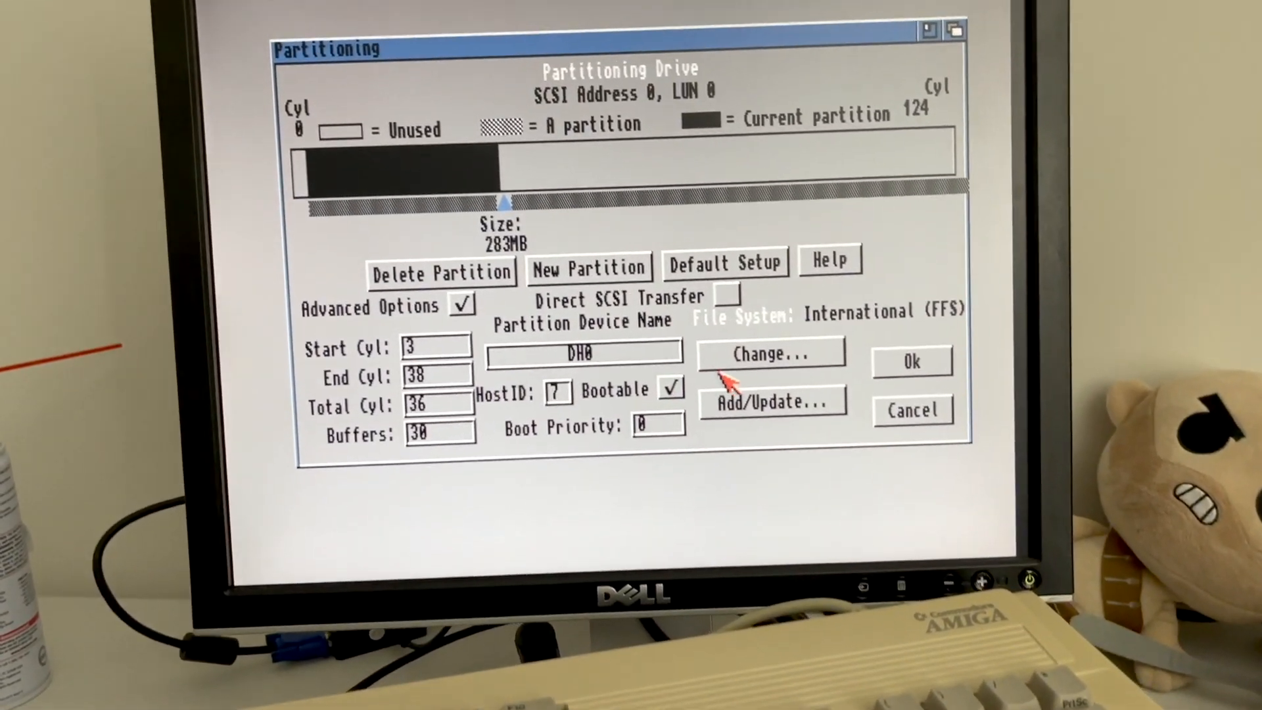
click(771, 352)
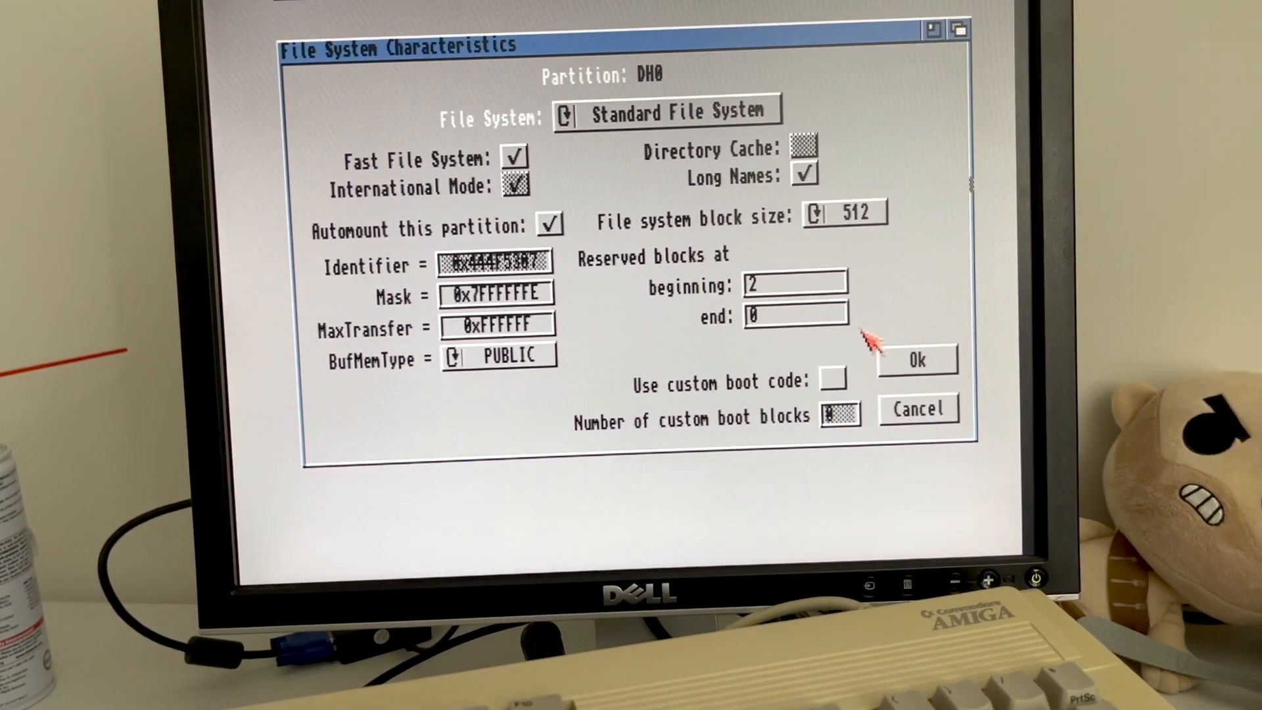
click(915, 359)
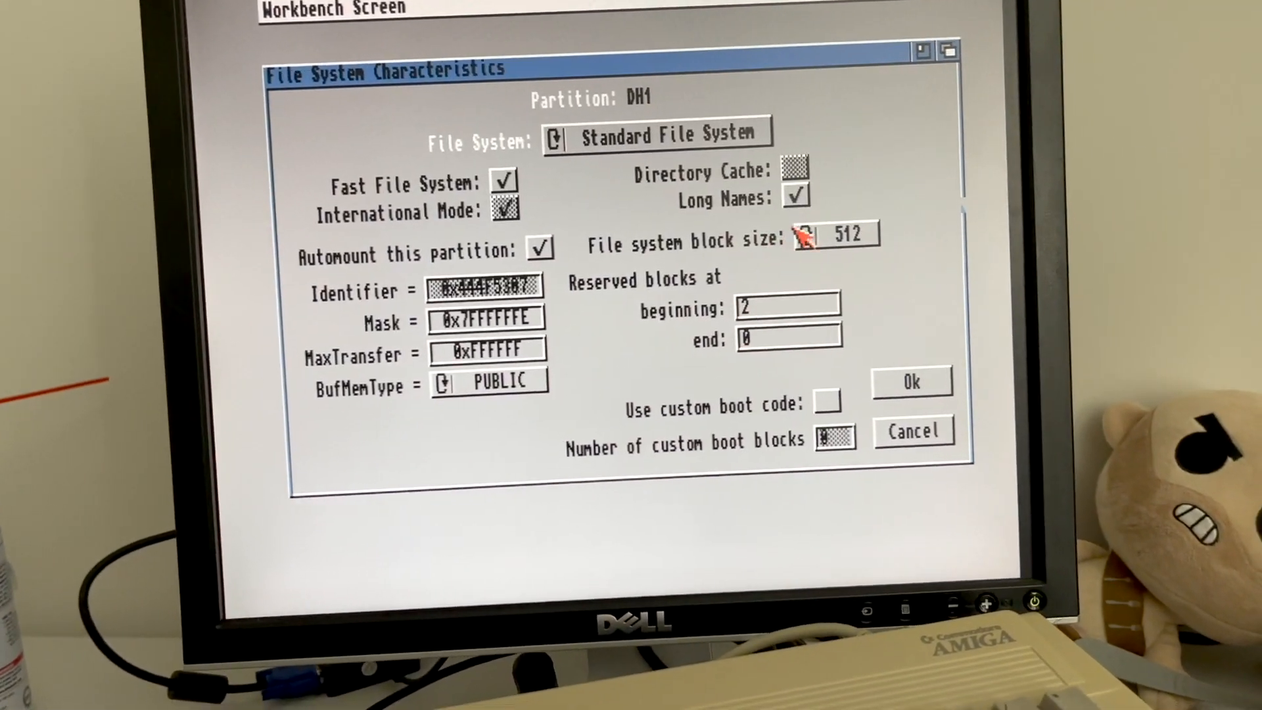
Apply Default Setup: bootable 259MB DH0 and 706MB DH1, both International FFS.
click(910, 382)
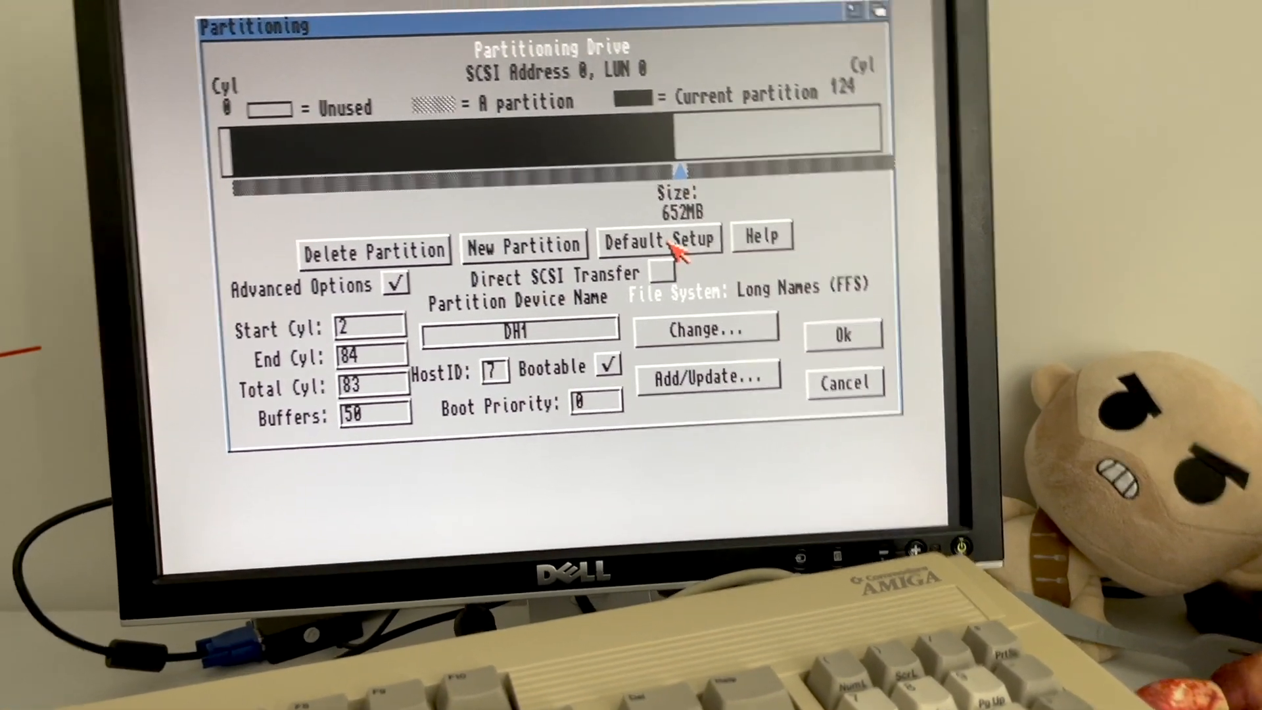
click(660, 240)
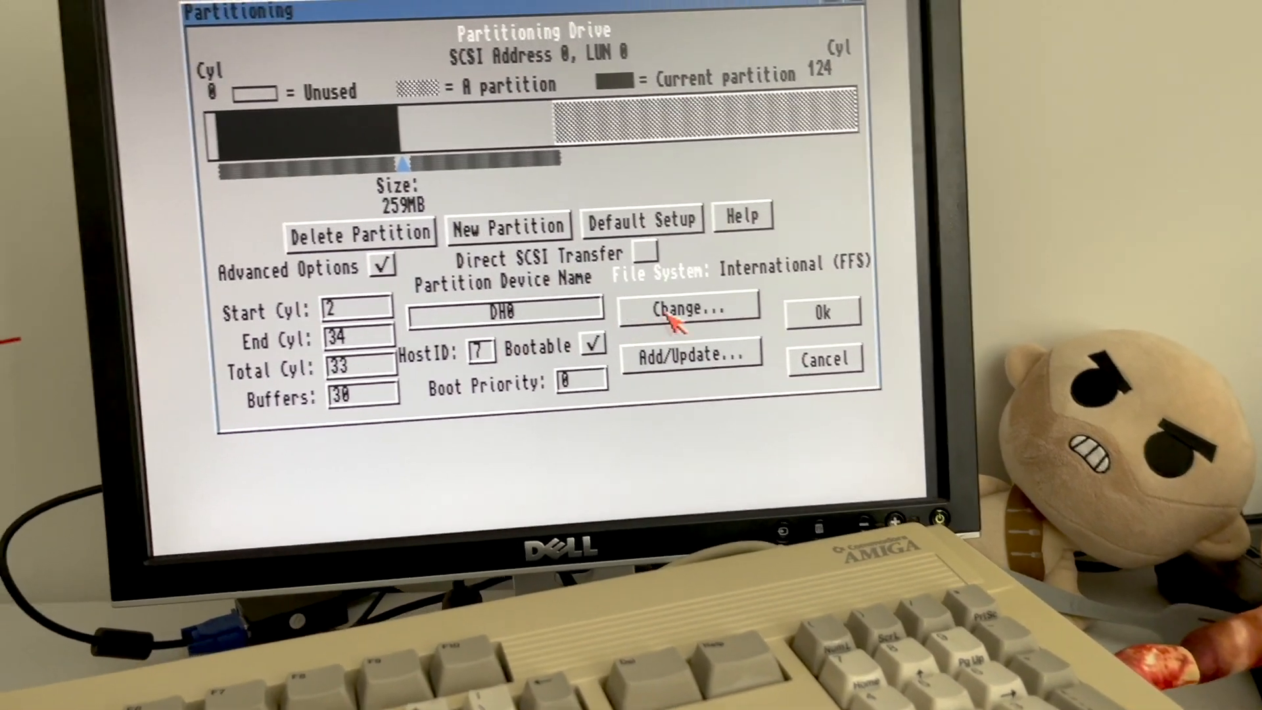
click(686, 309)
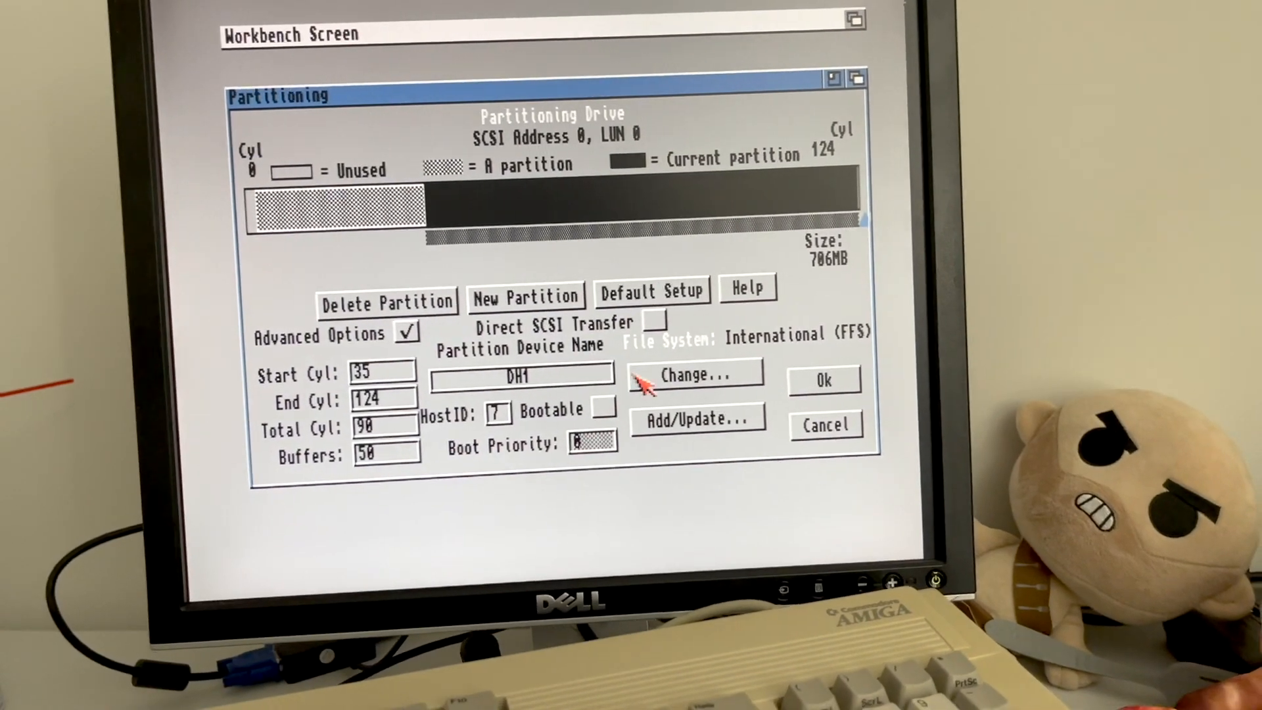
click(695, 375)
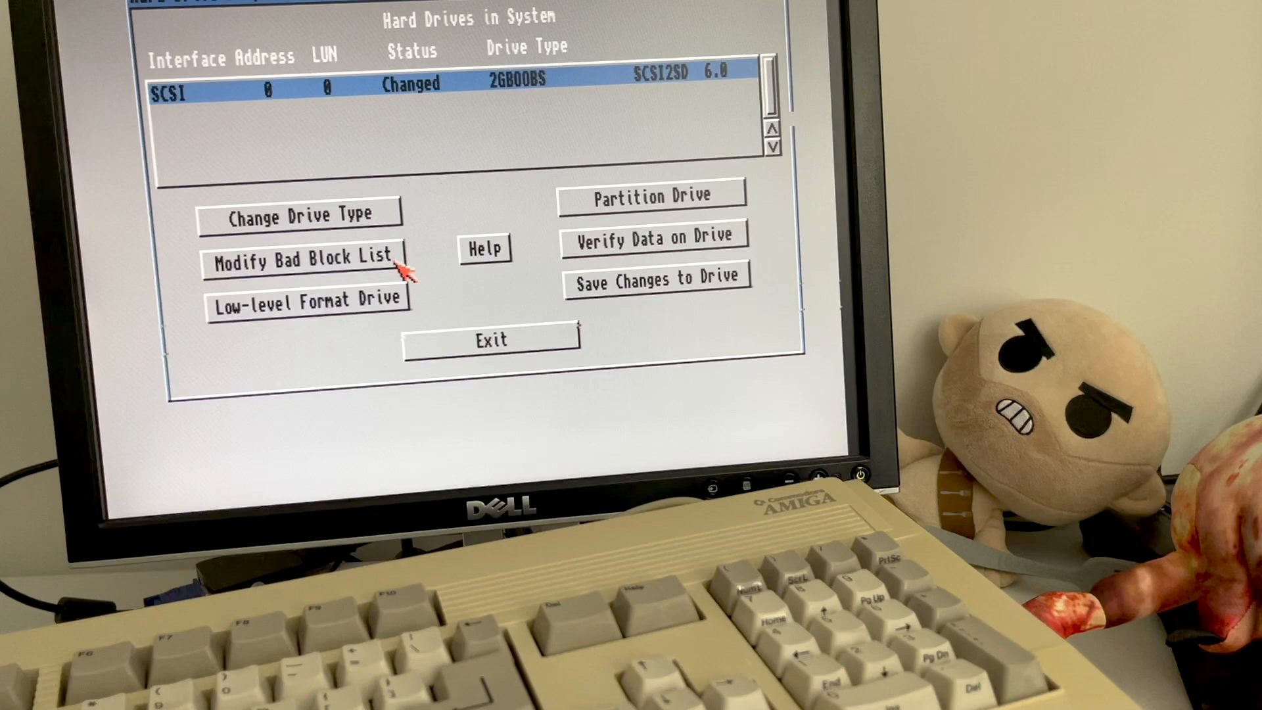
Save the partition changes to the drive, exit, and continue with the reboot.
click(492, 338)
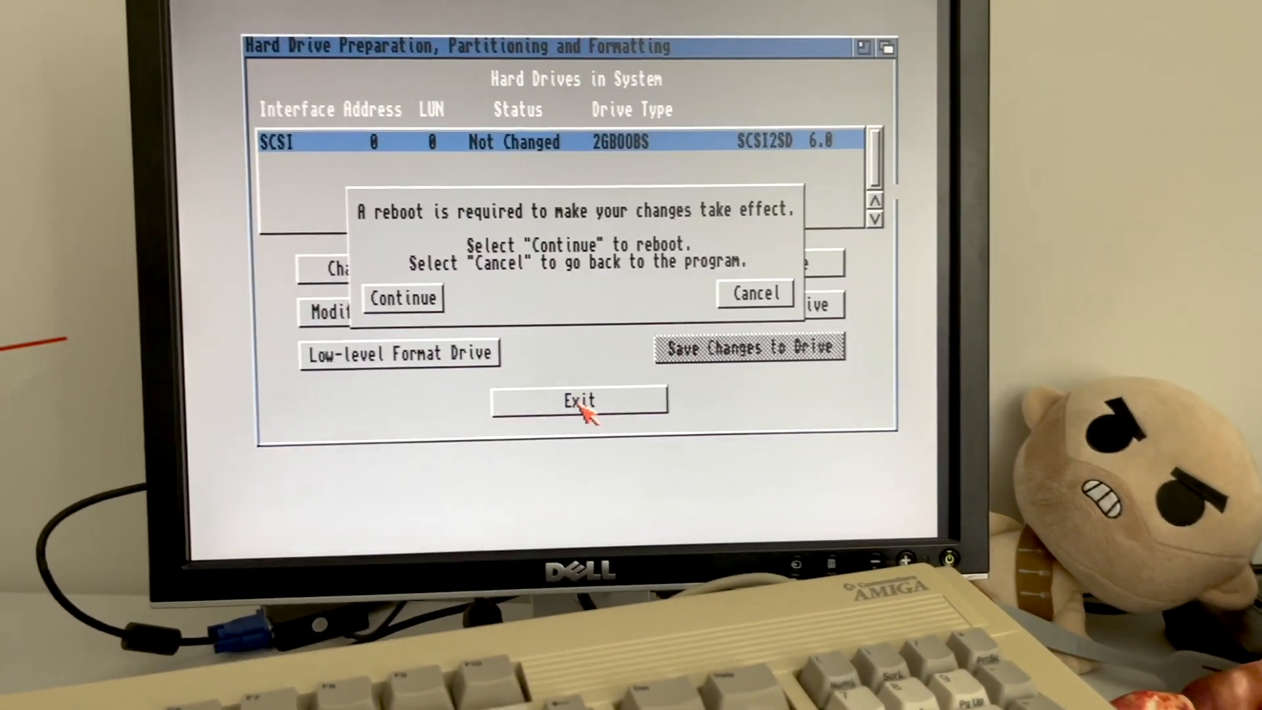
click(403, 298)
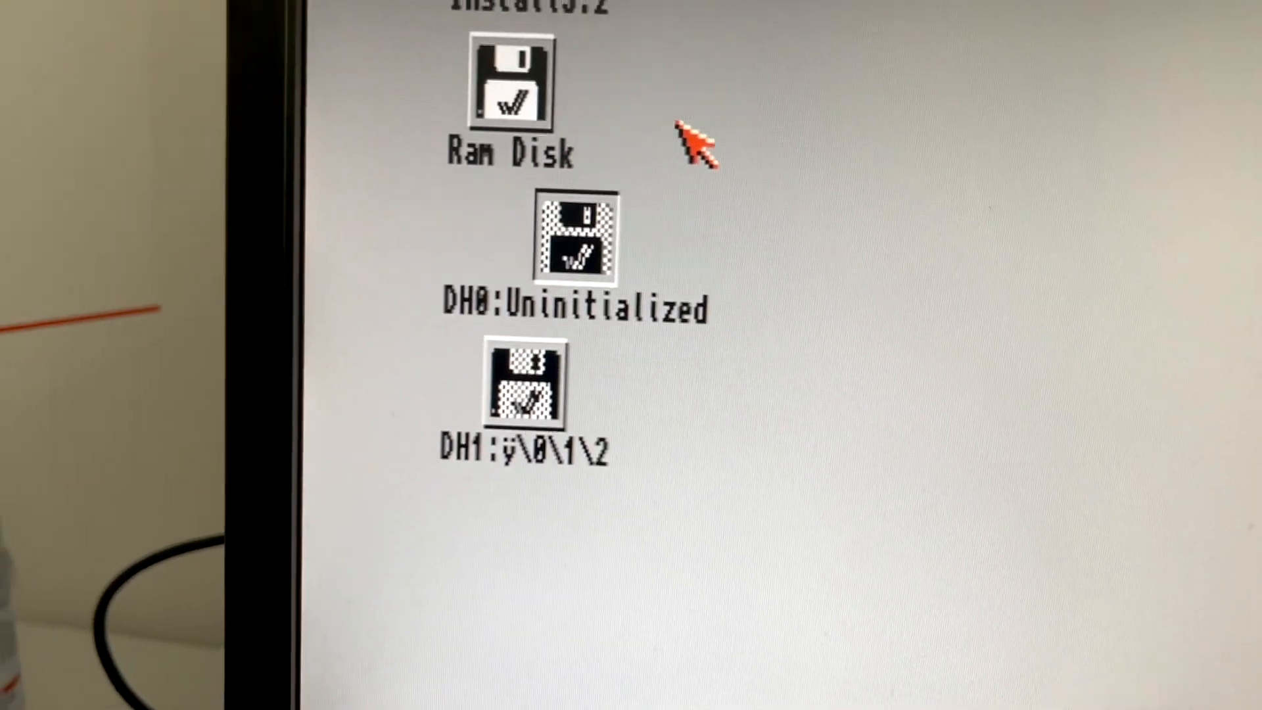
Format DH0 as a volume named 'Workbench' with no trashcan, confirming the erase.
click(758, 82)
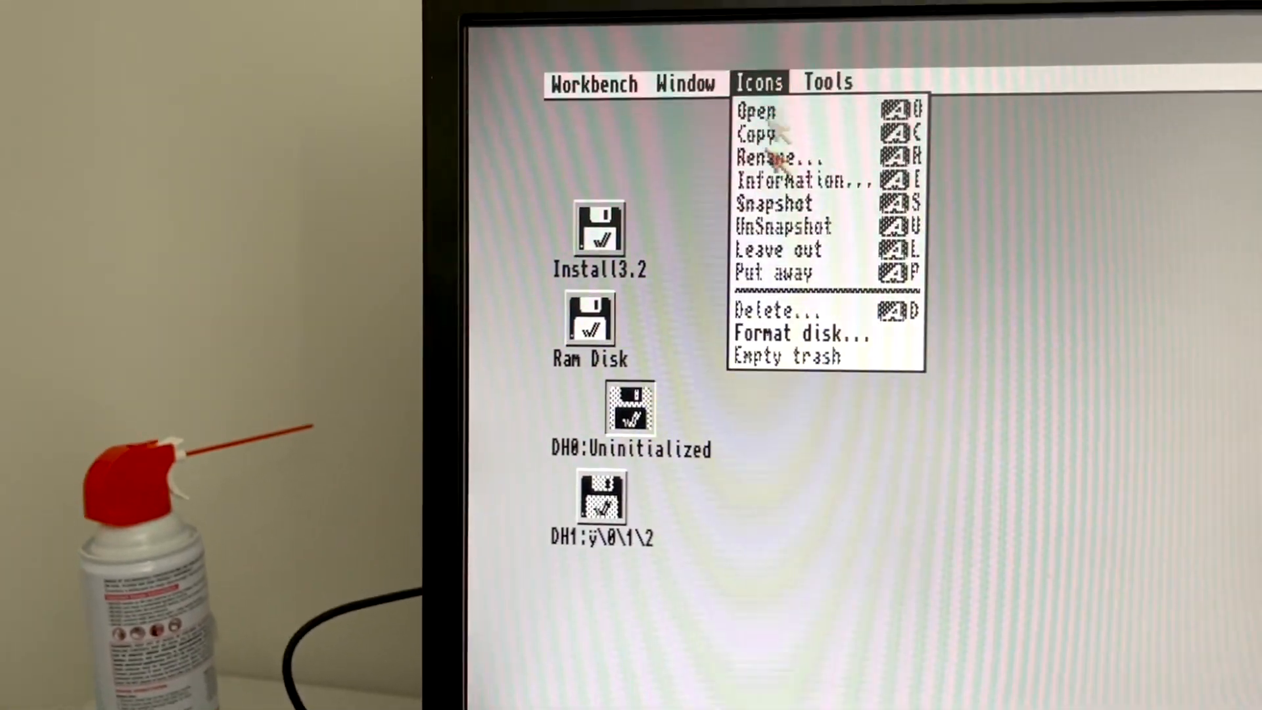
click(800, 333)
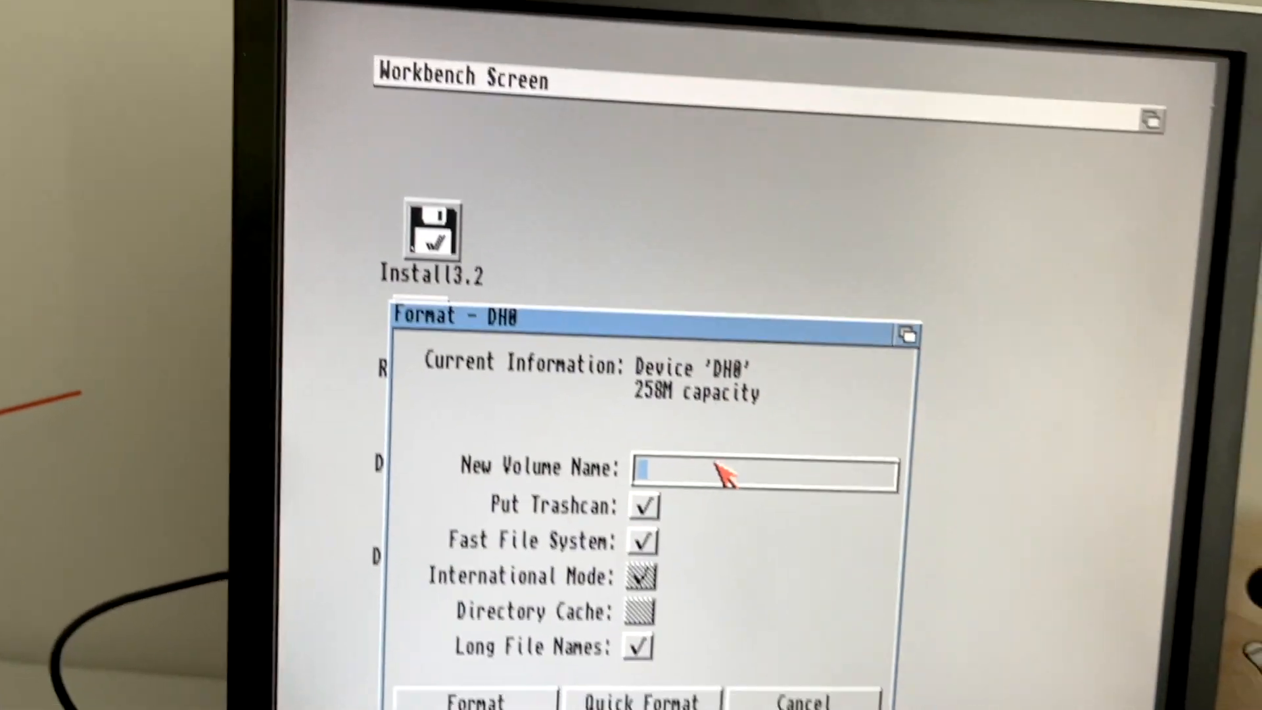
text(Wo)
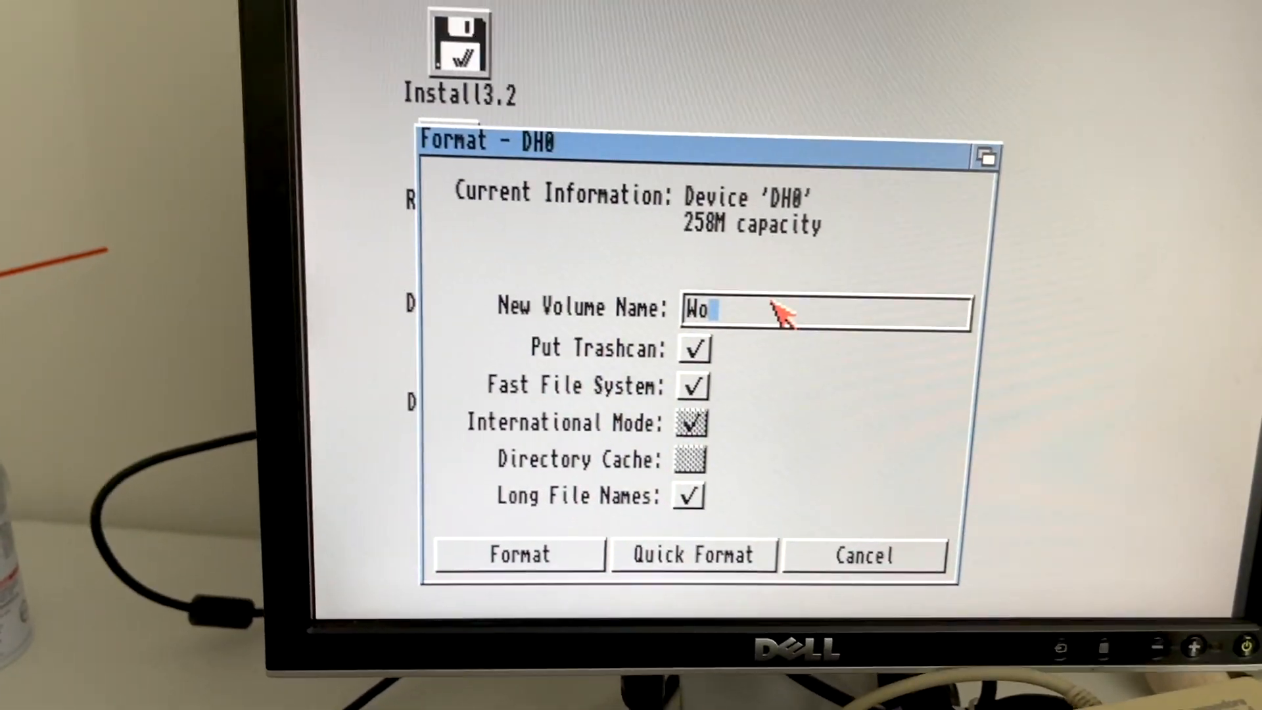
text(rkbench)
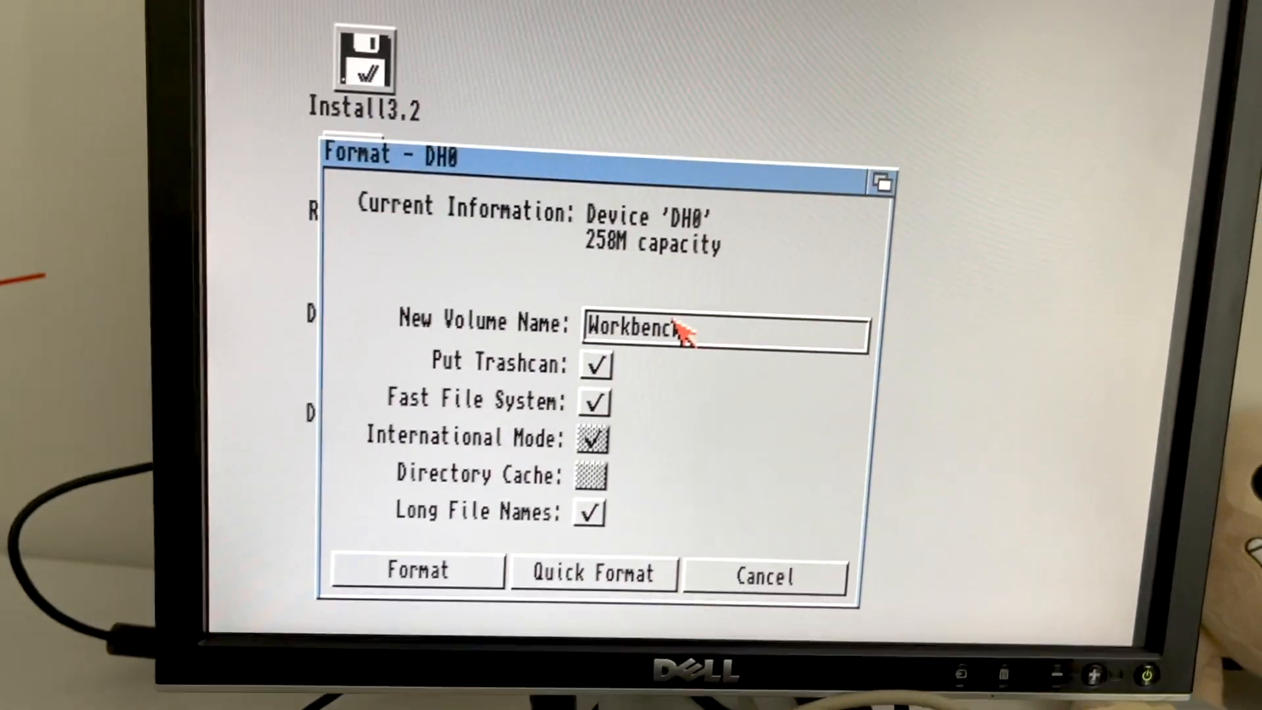
click(596, 363)
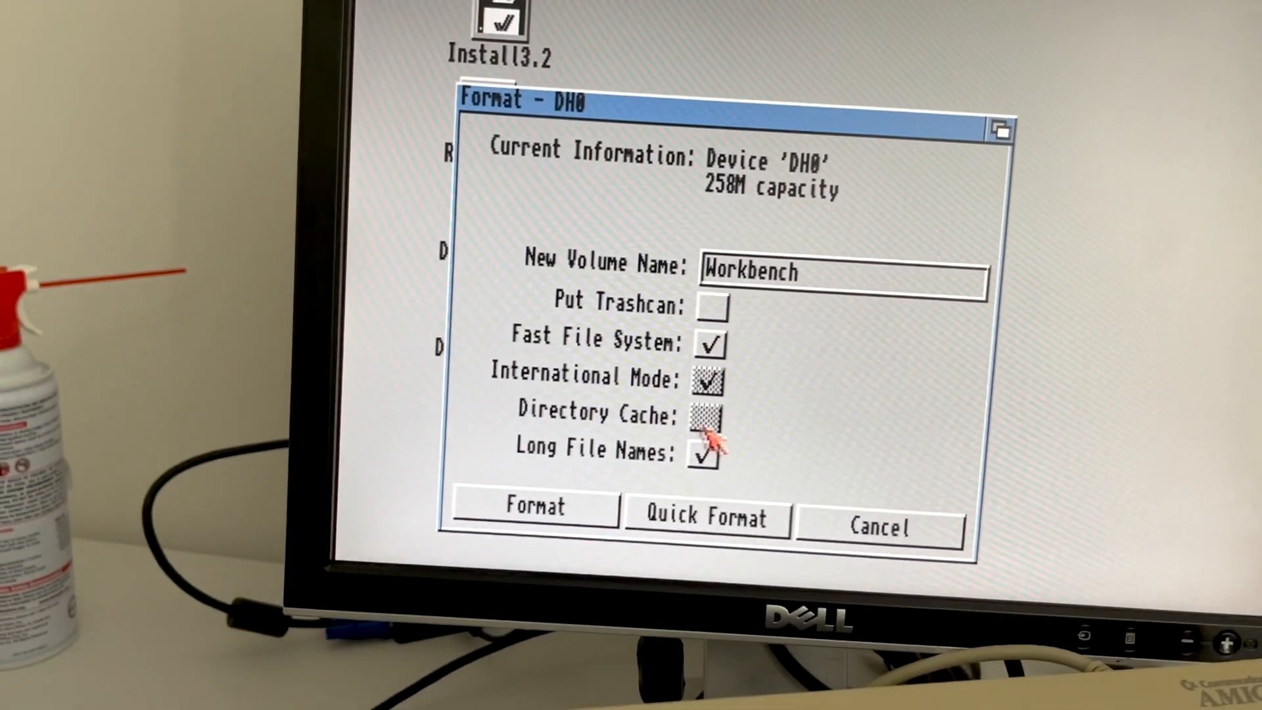
click(534, 508)
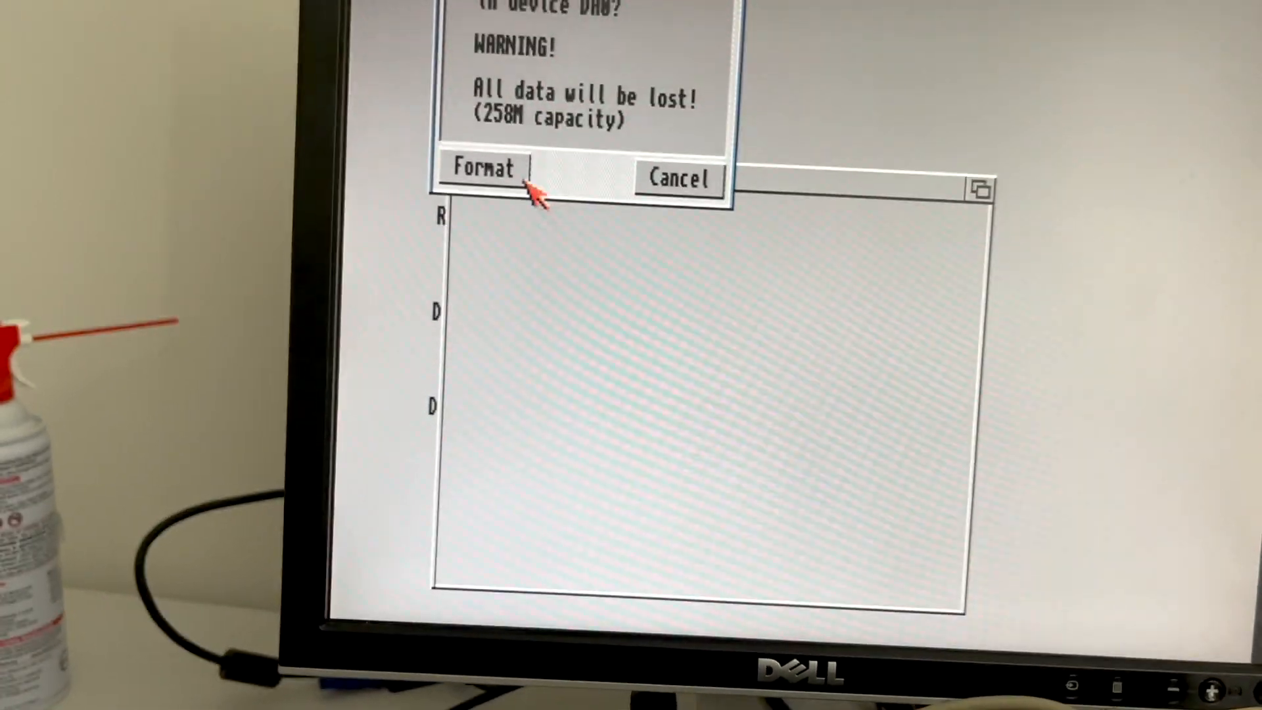
click(481, 169)
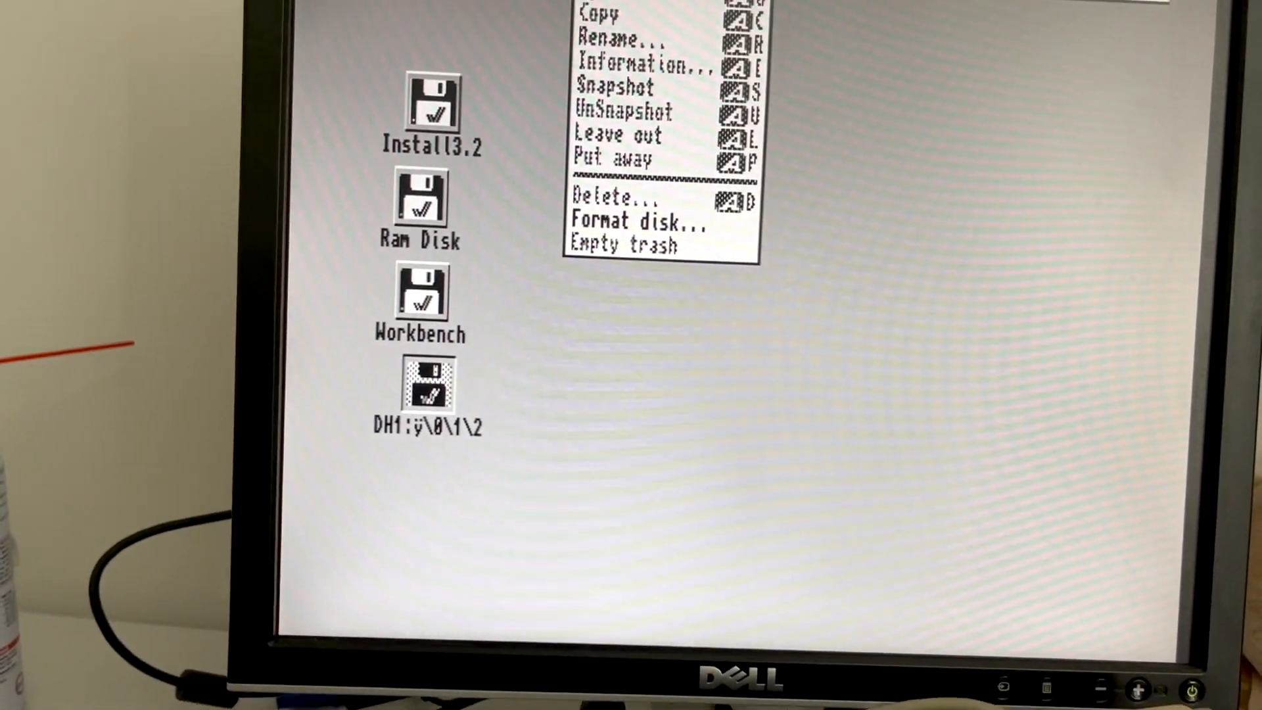
Format DH1 as a volume named 'Work' with no trashcan, confirming the erase.
click(632, 221)
text(W)
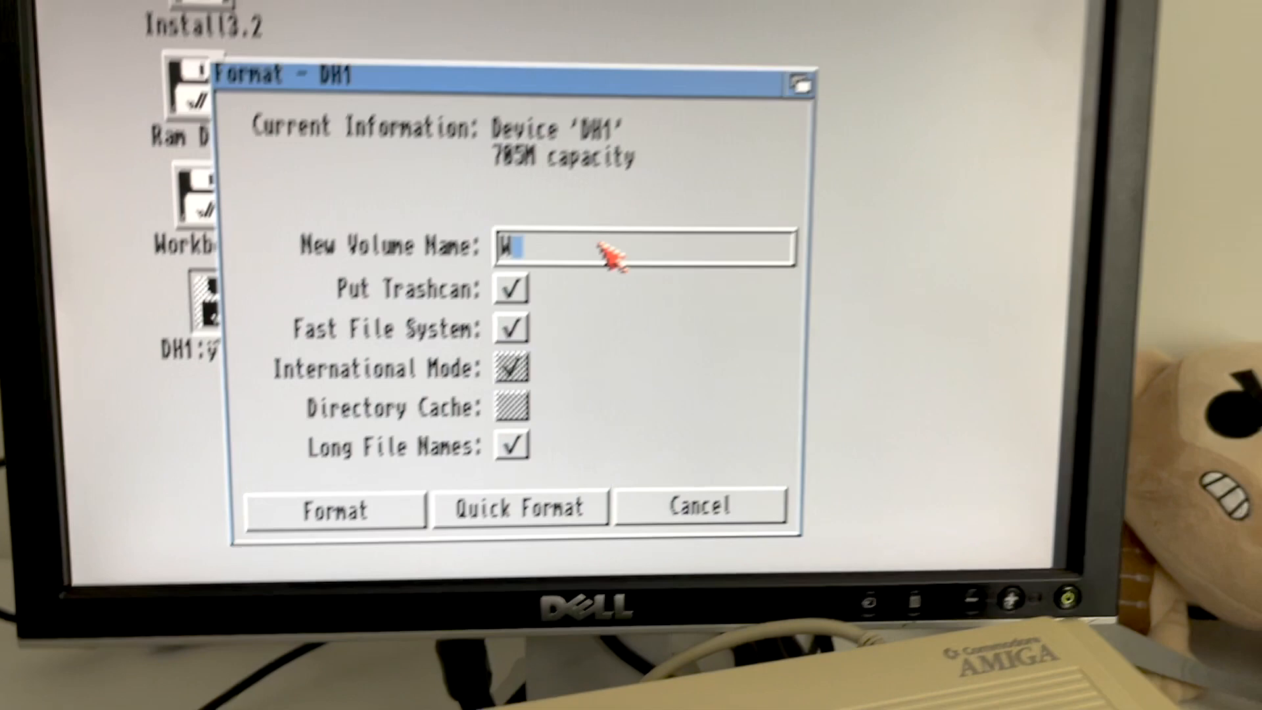
text(ork)
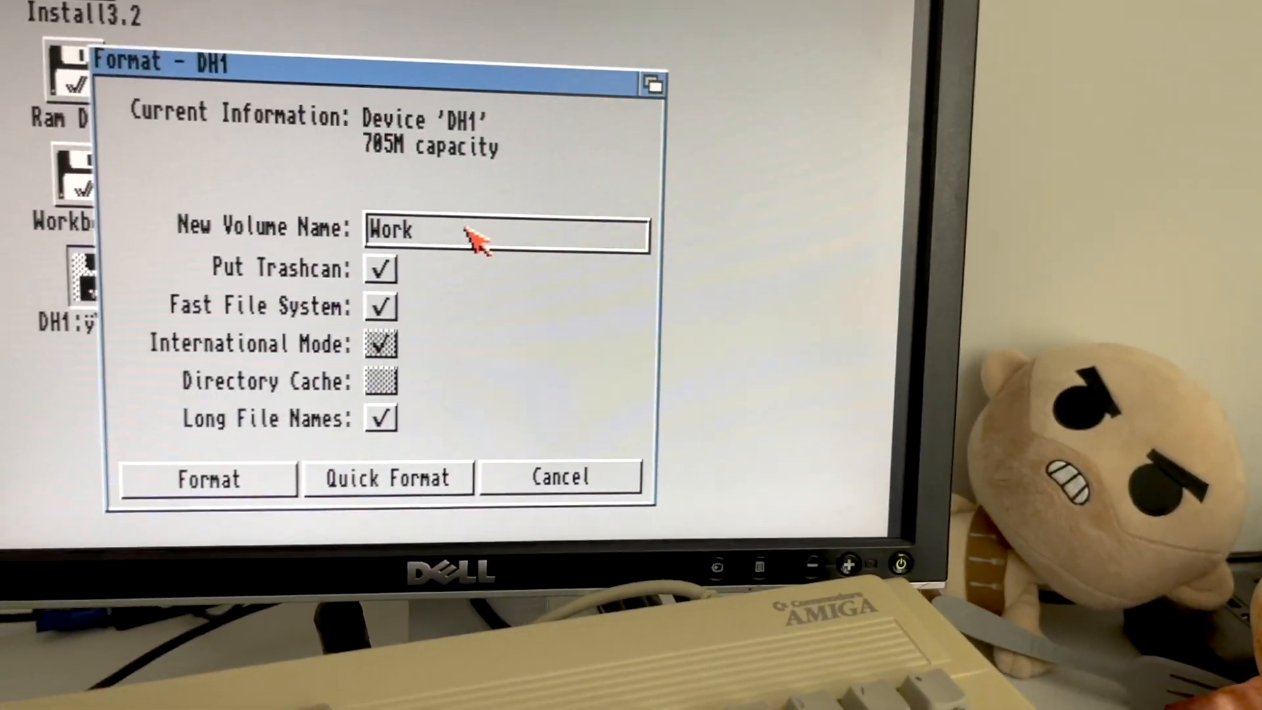
click(668, 248)
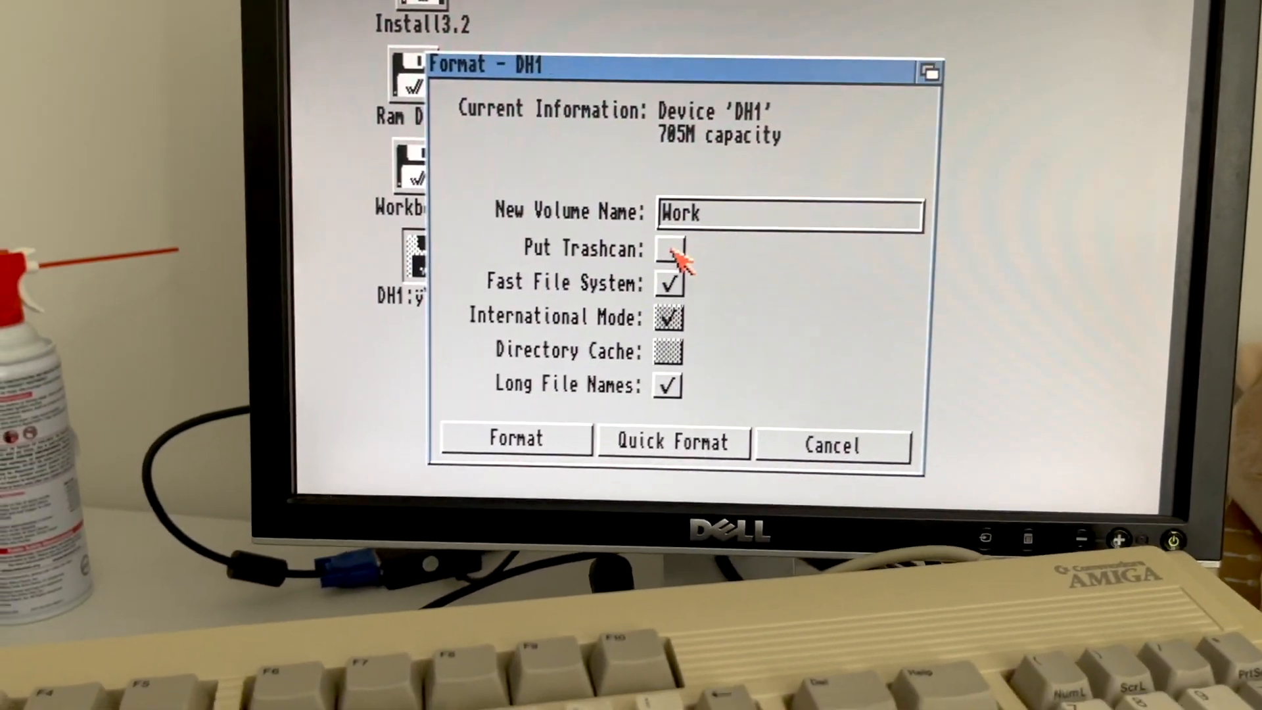
click(516, 440)
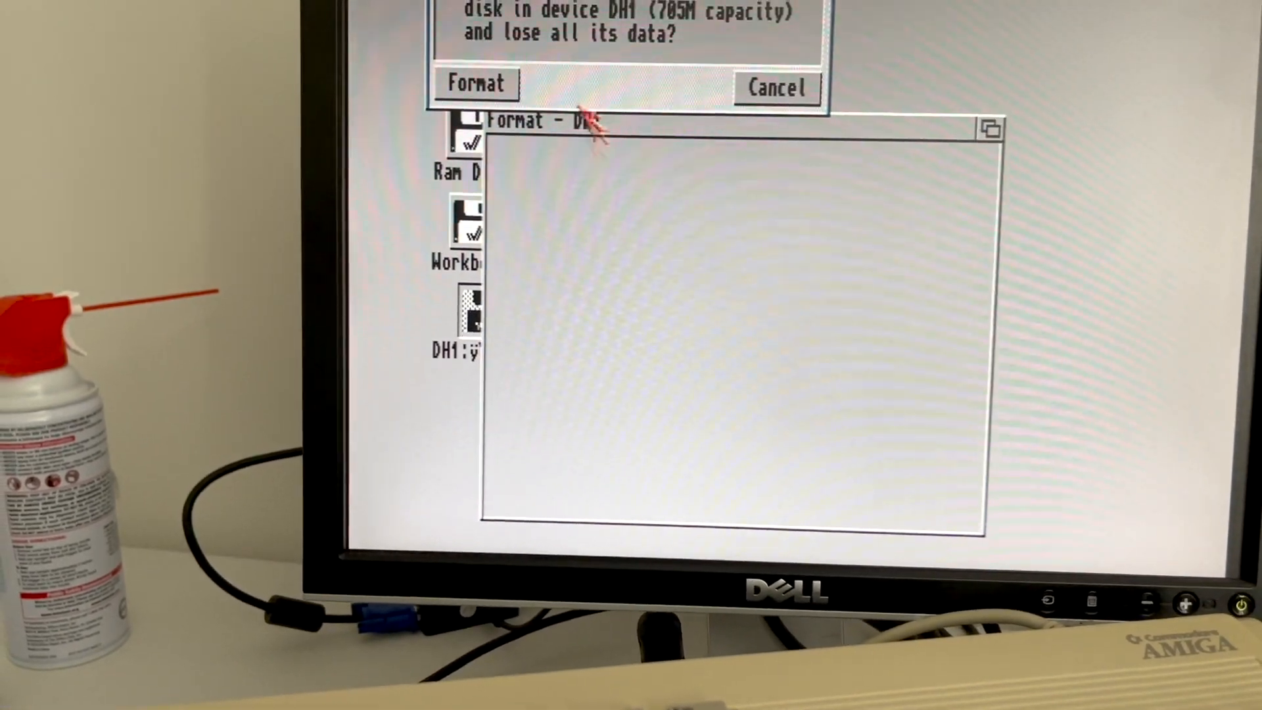
click(474, 83)
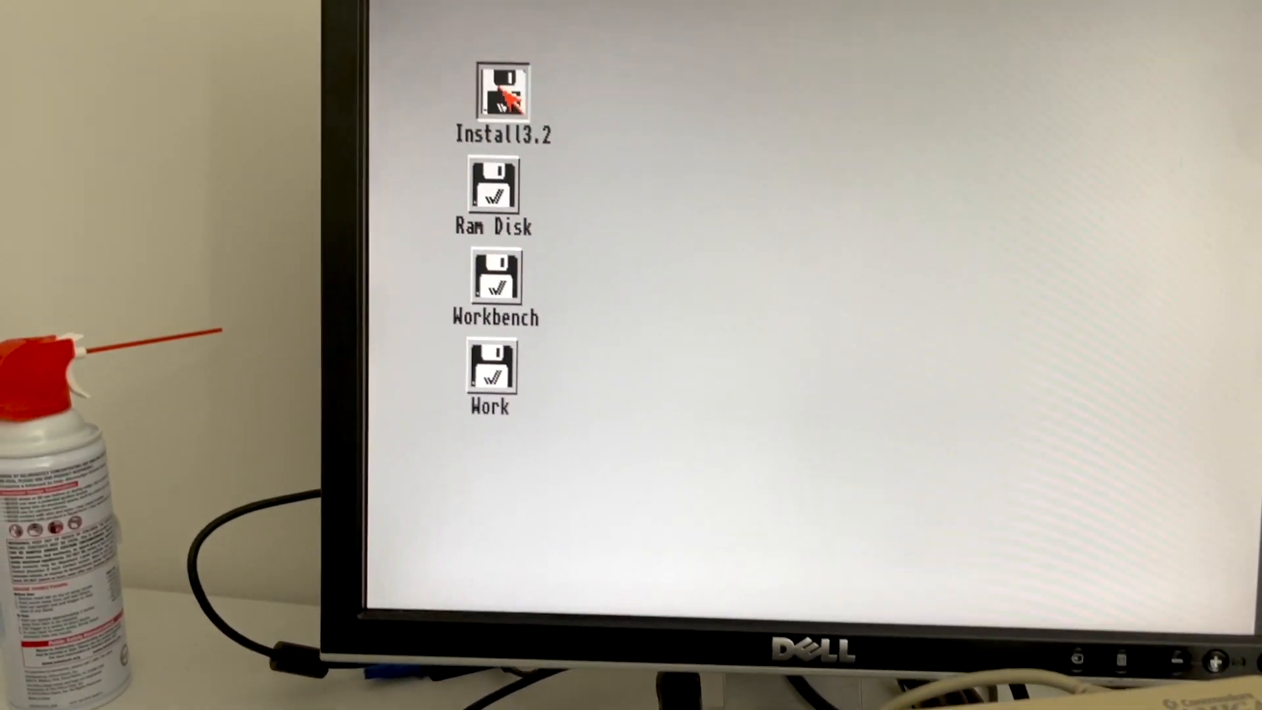
Open the Install3.2 disk to show HDTools, Install, Storage, ActivateCDROM and Shell.
double_click(502, 95)
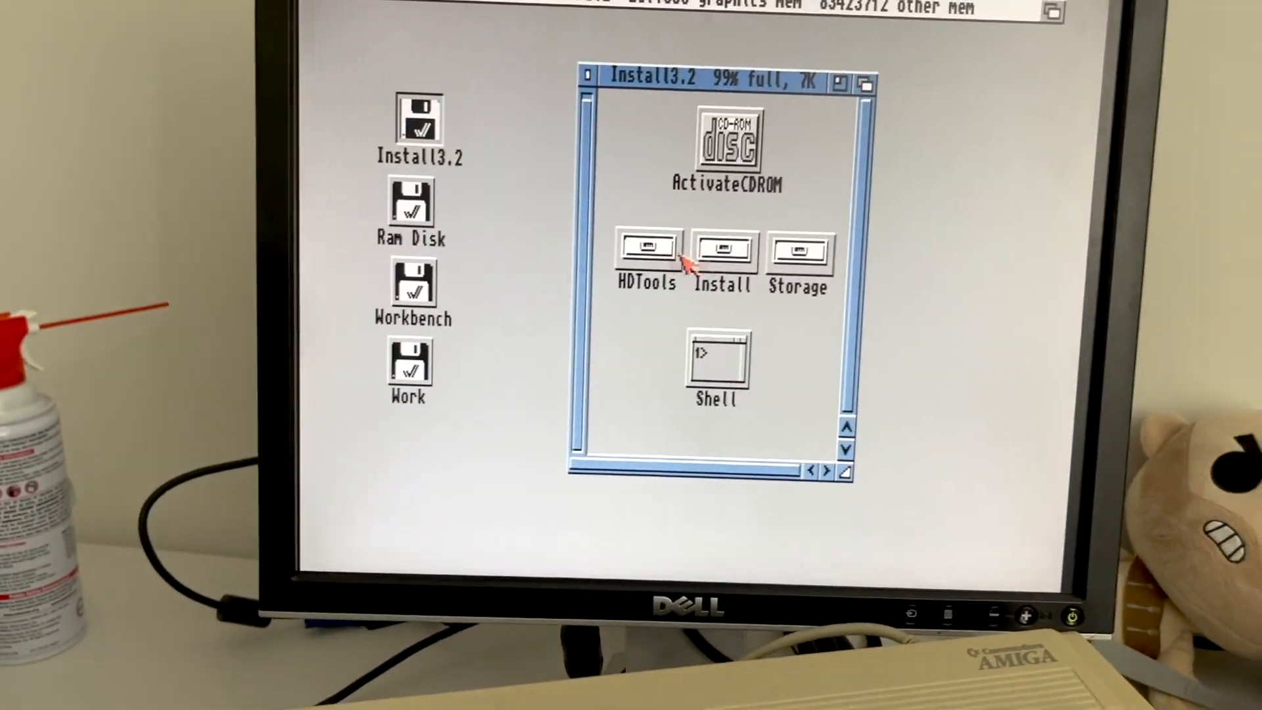
Open the Install drawer and launch the English Release 3.2 installer.
double_click(719, 250)
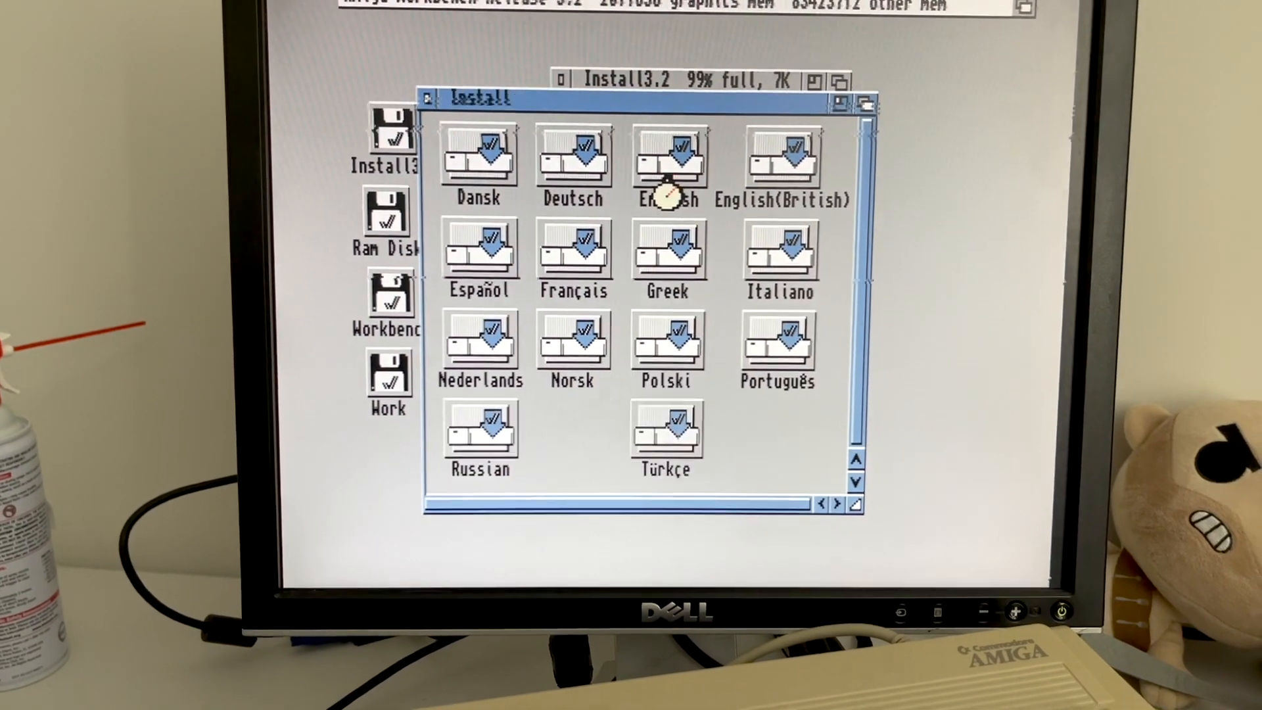
double_click(666, 157)
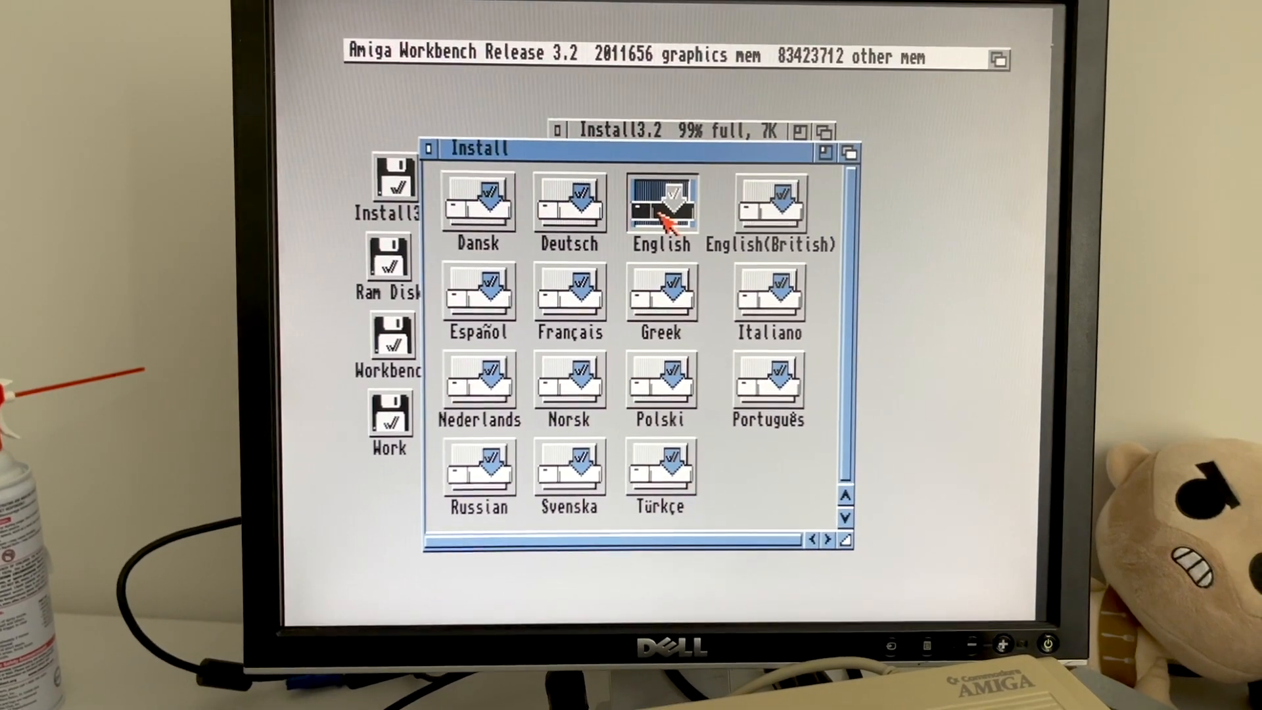
double_click(660, 201)
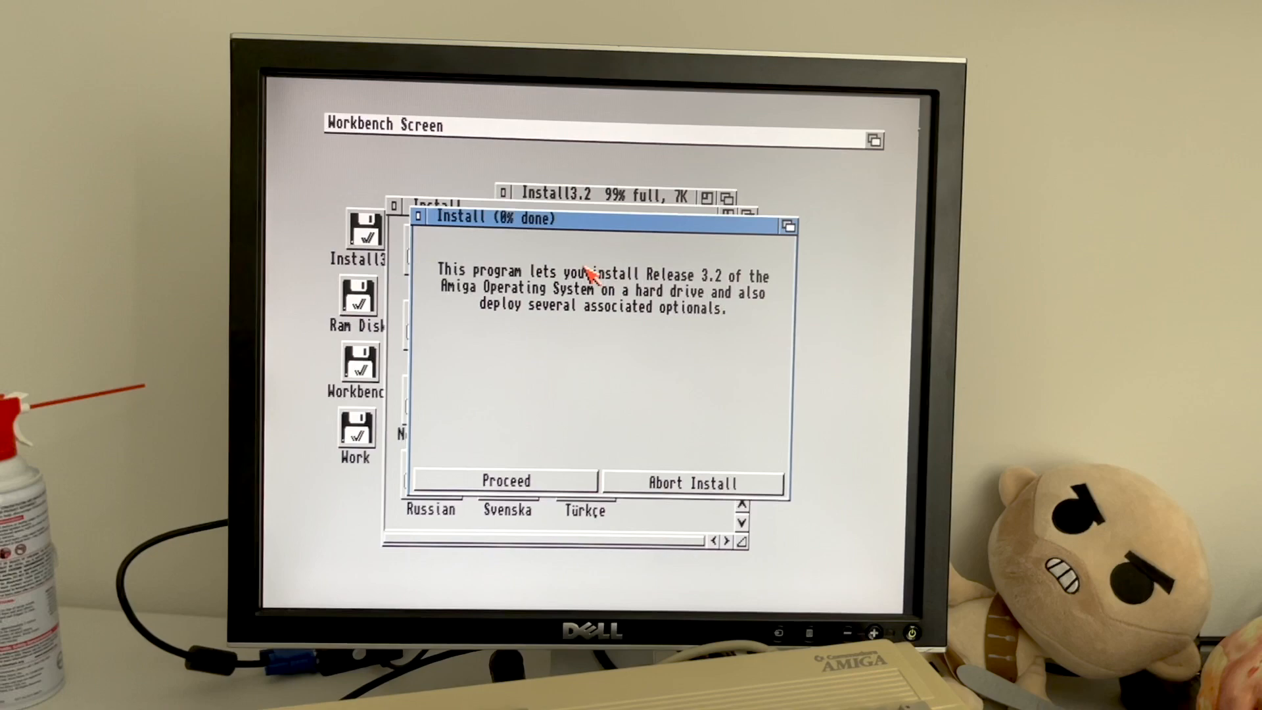
Start the Workbench 3.2 install as Novice User, keeping English and accepting GlowIcons.
click(505, 480)
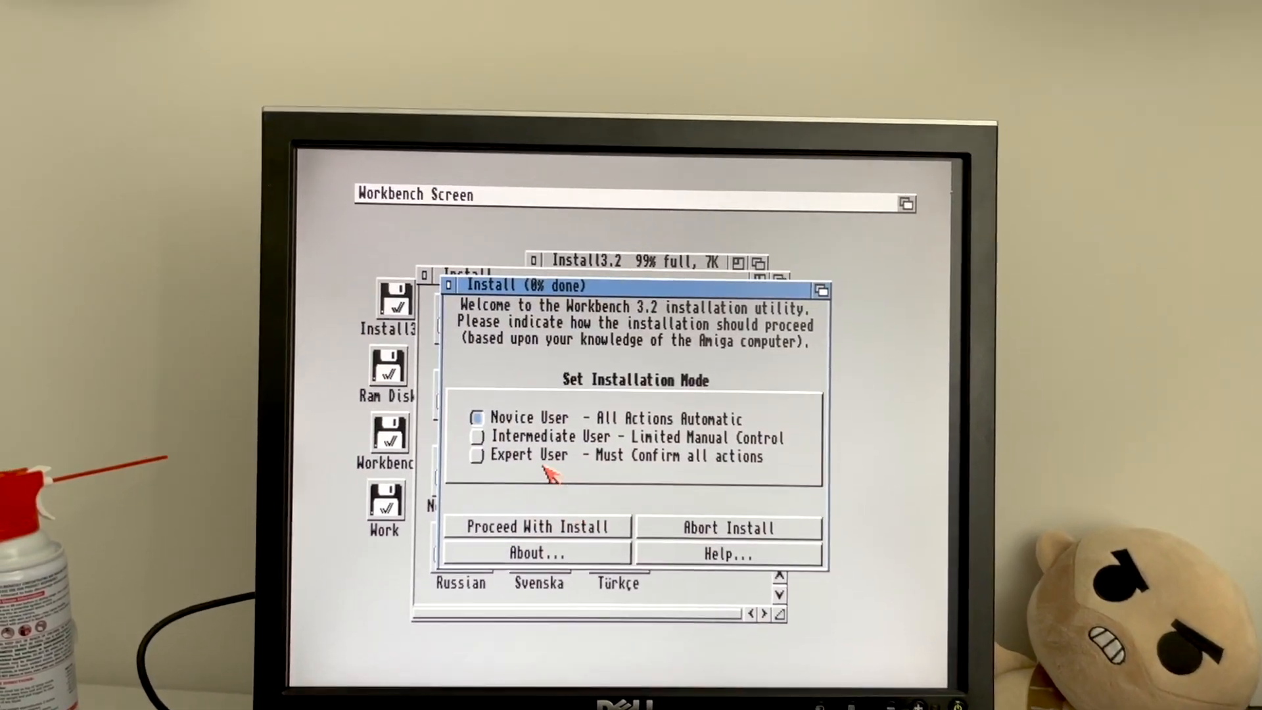
click(535, 526)
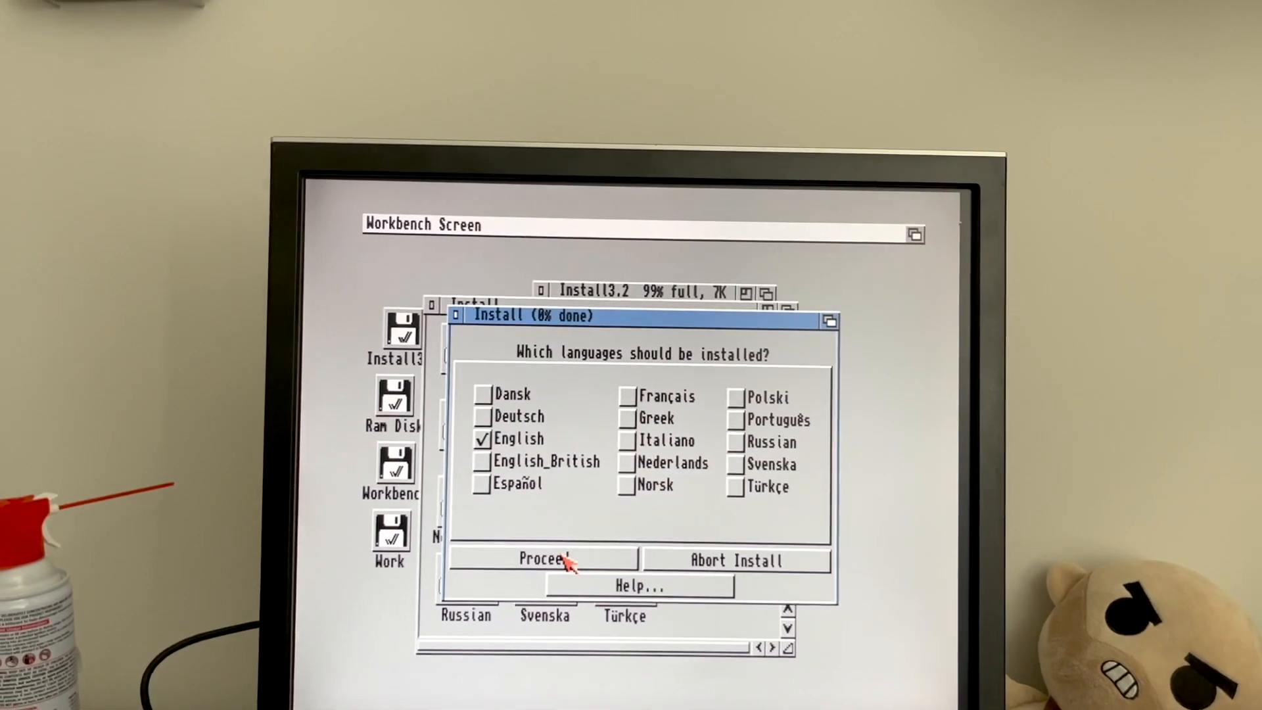
click(545, 559)
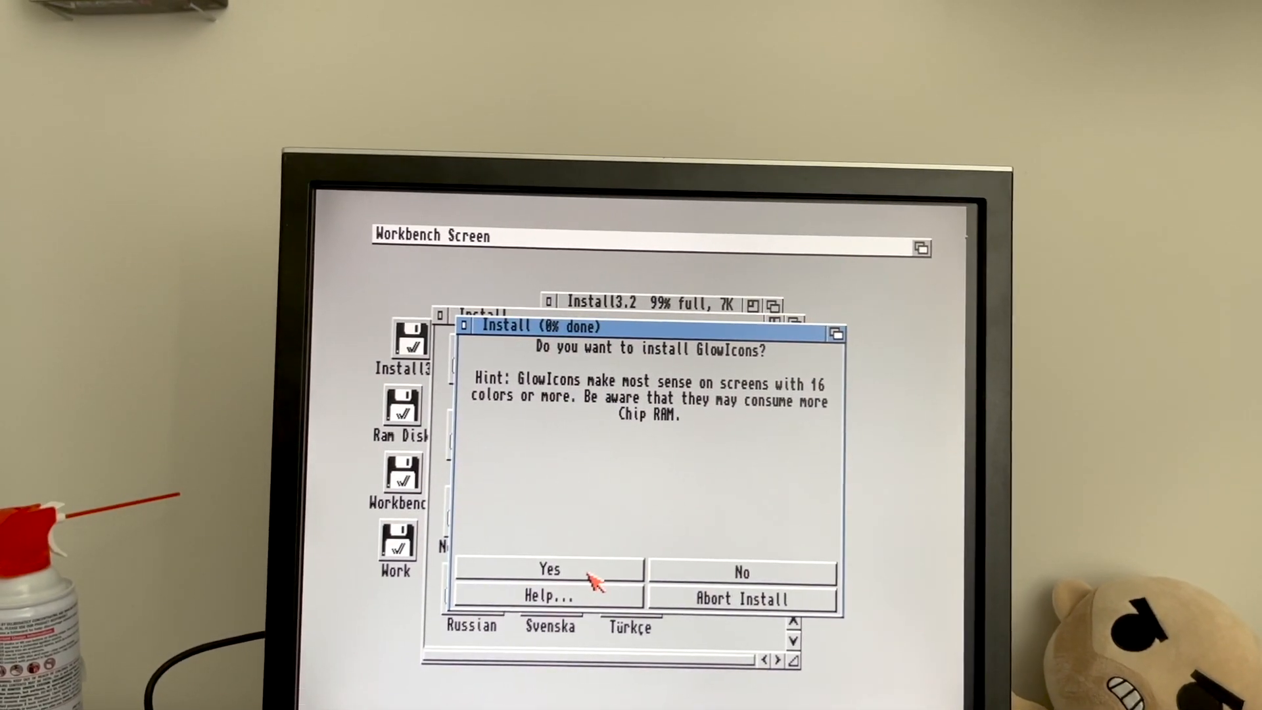
click(549, 570)
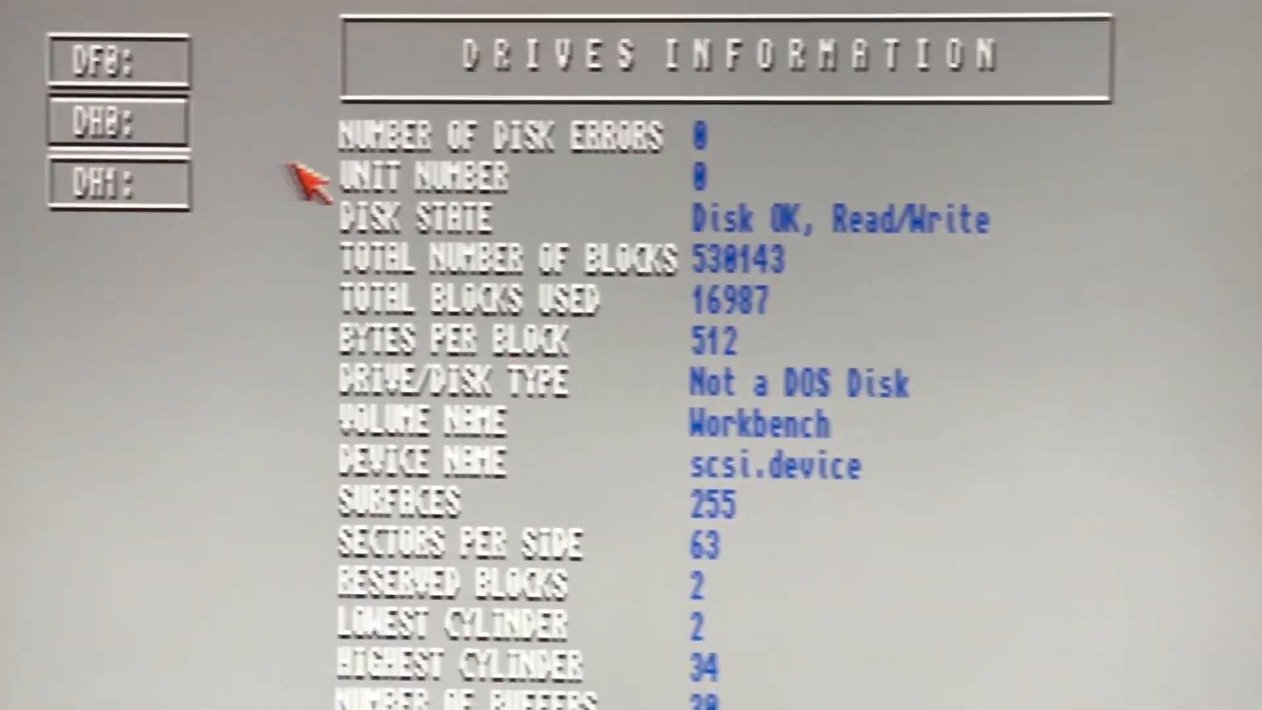
Run SysInfo speed tests on the Workbench and Work drives.
scroll(down, 3)
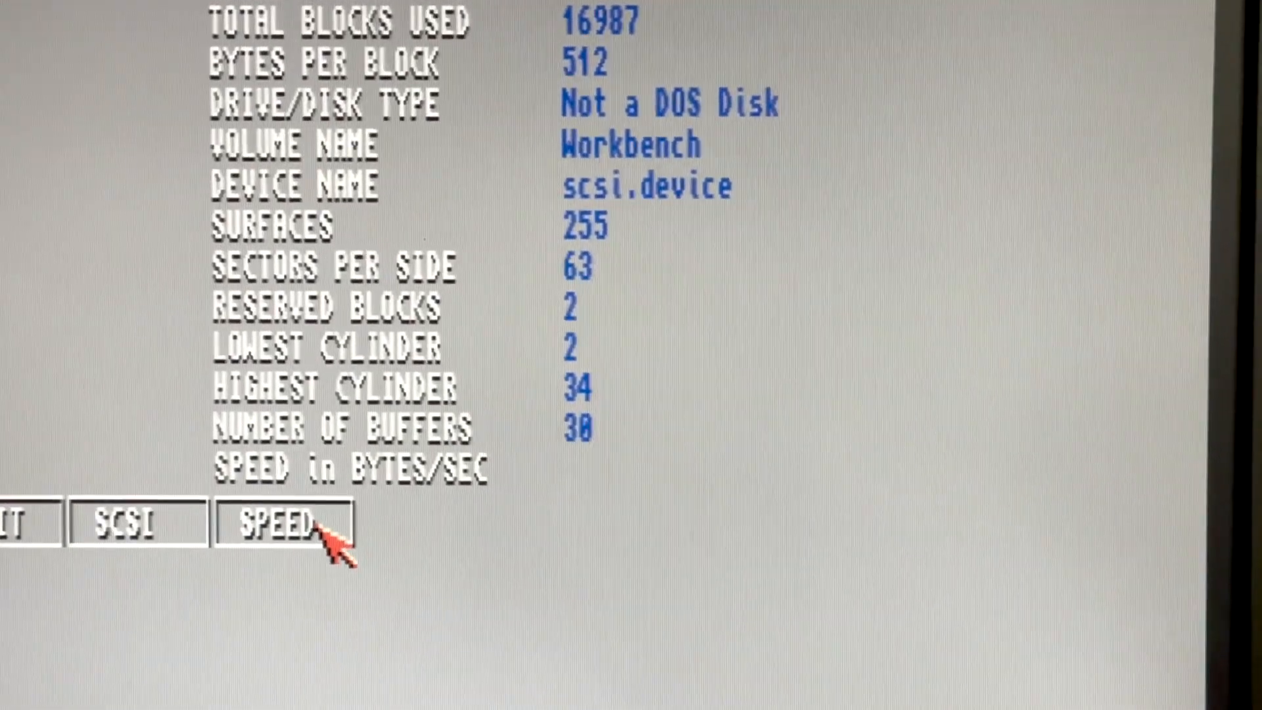
click(280, 524)
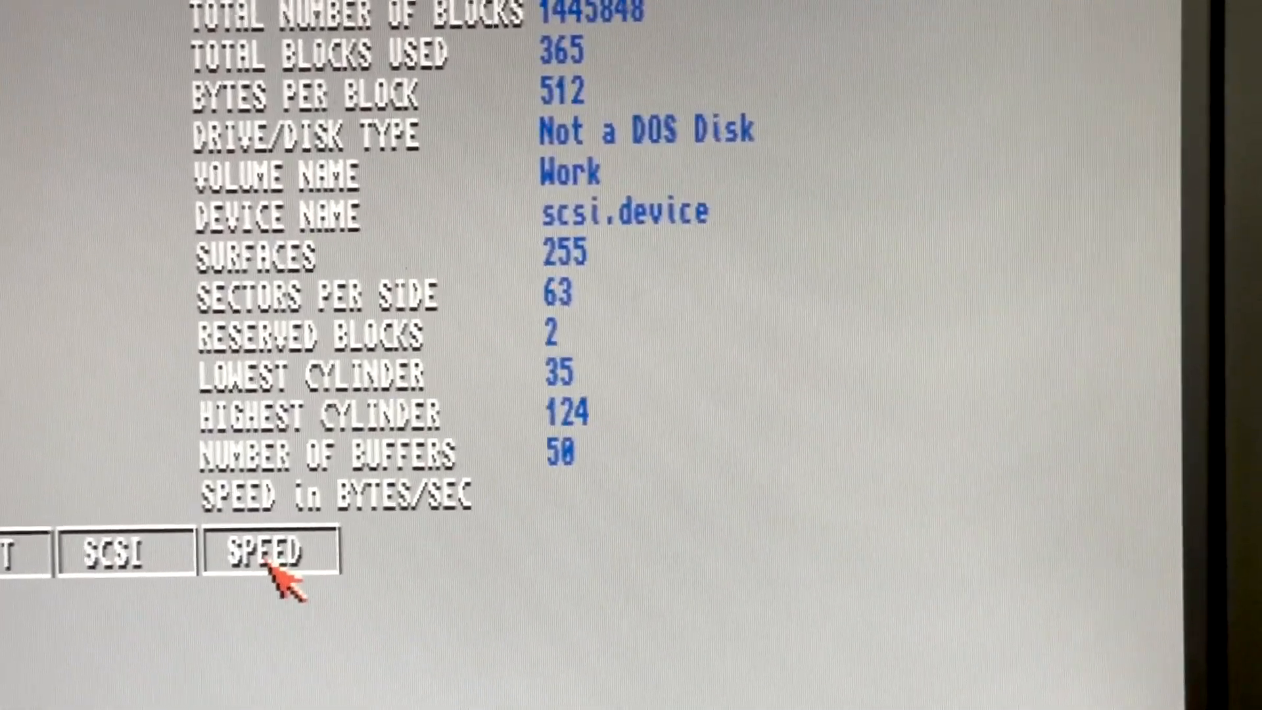
click(266, 551)
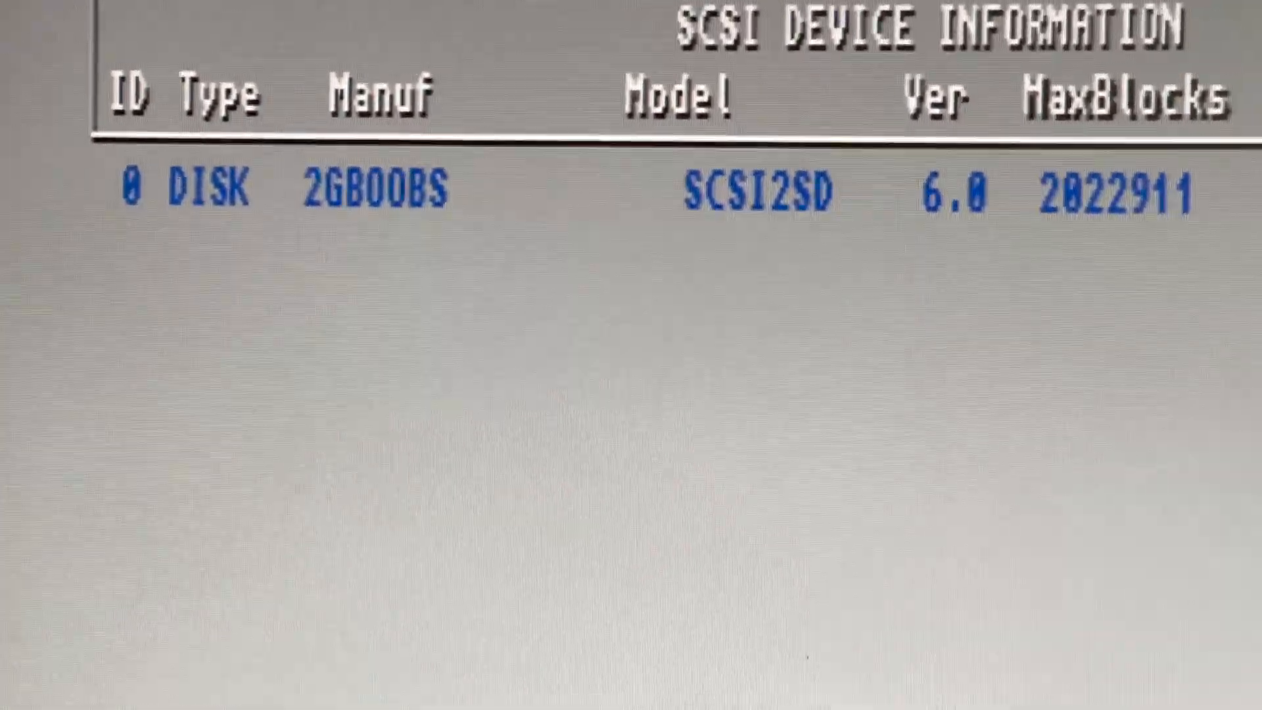
scroll(right, 3)
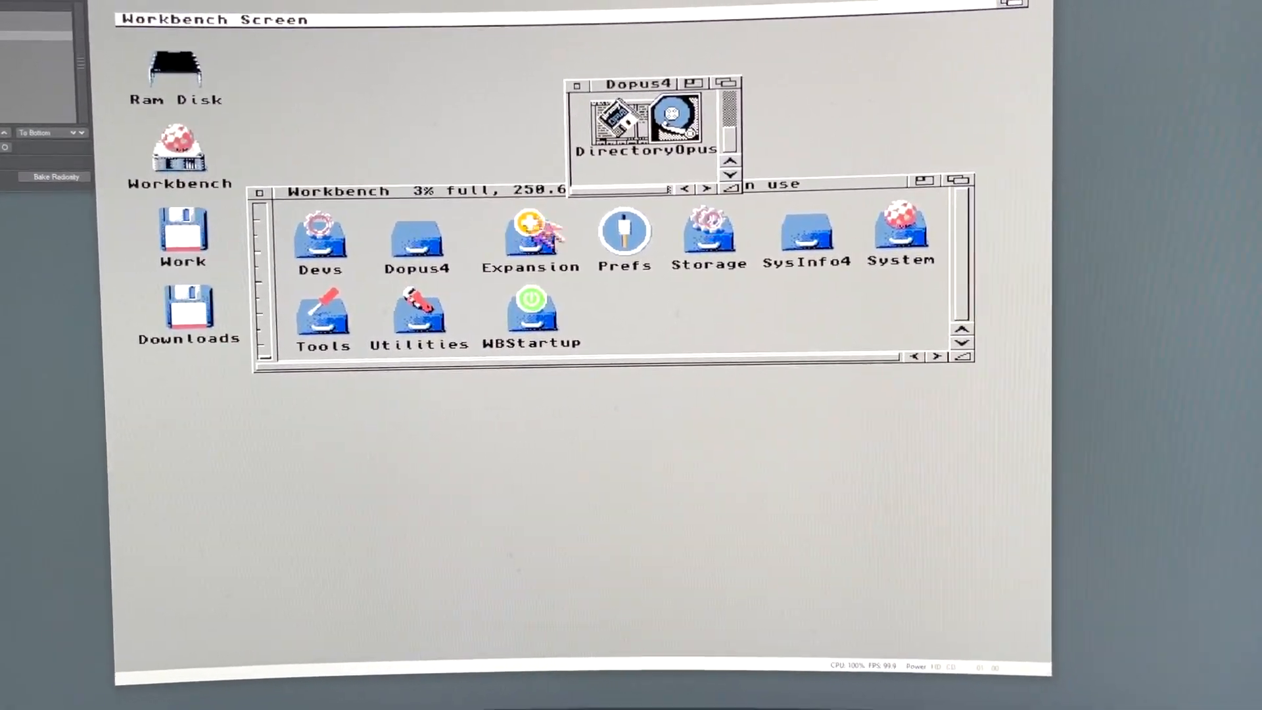
Open the Workbench volume window to browse drawers such as Dopus4.
double_click(645, 128)
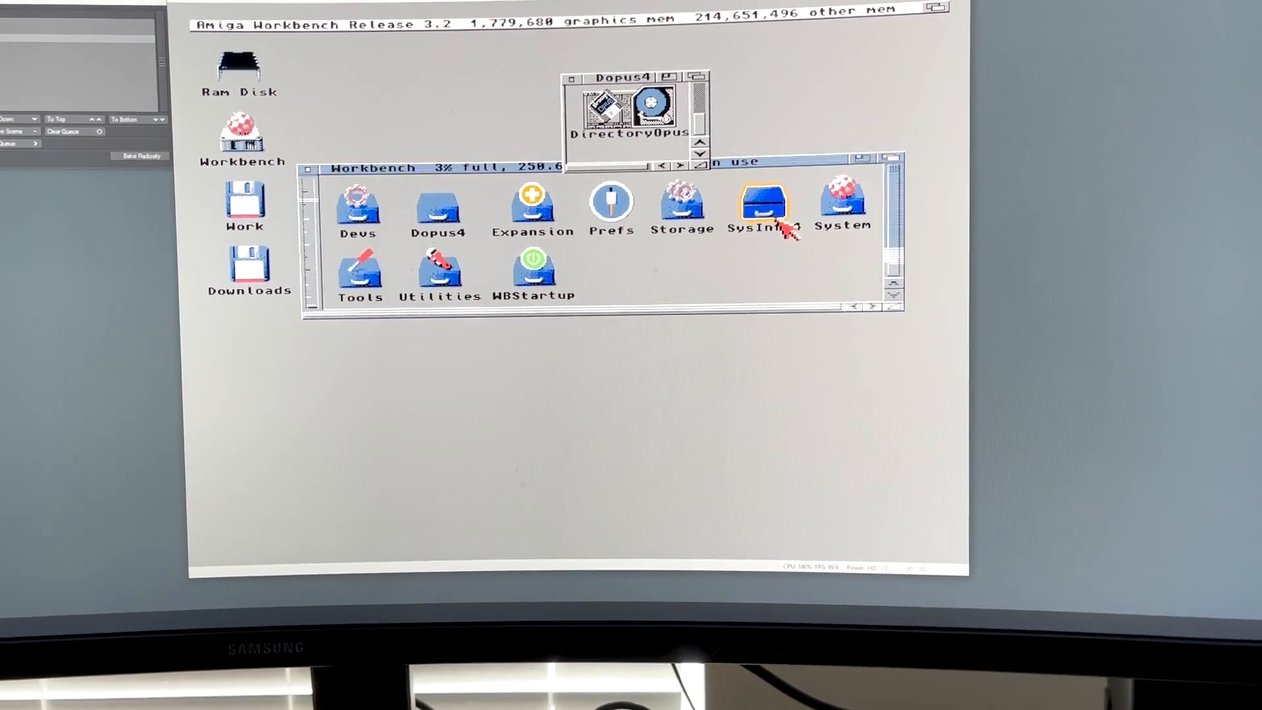
Measure the Work drive's speed in SysInfo (43,690,666 bytes/sec), then exit SysInfo.
double_click(764, 204)
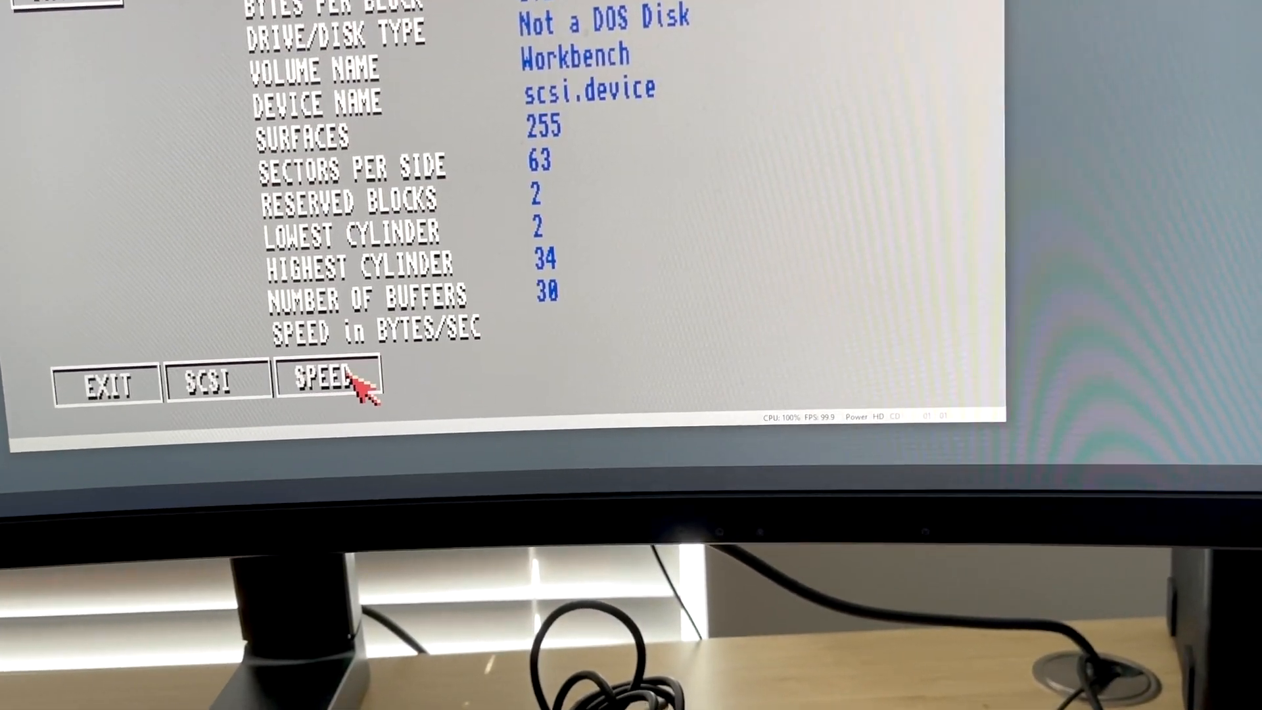
click(329, 381)
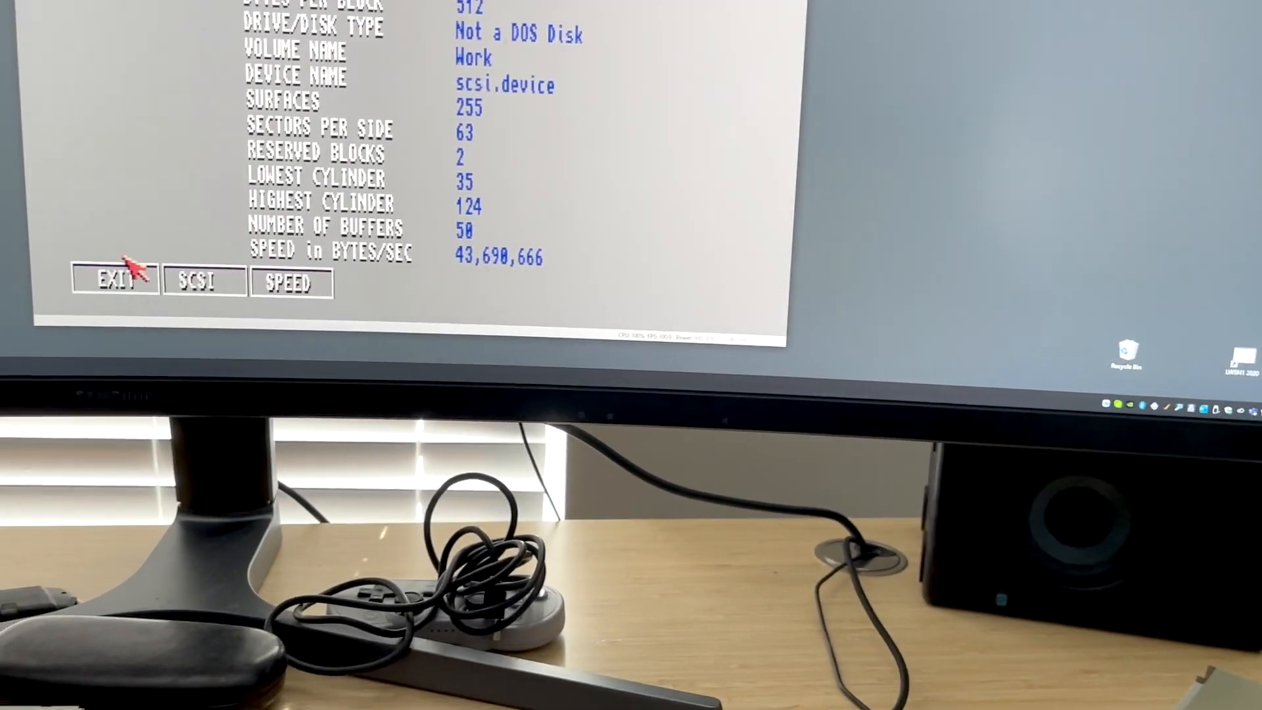
click(115, 281)
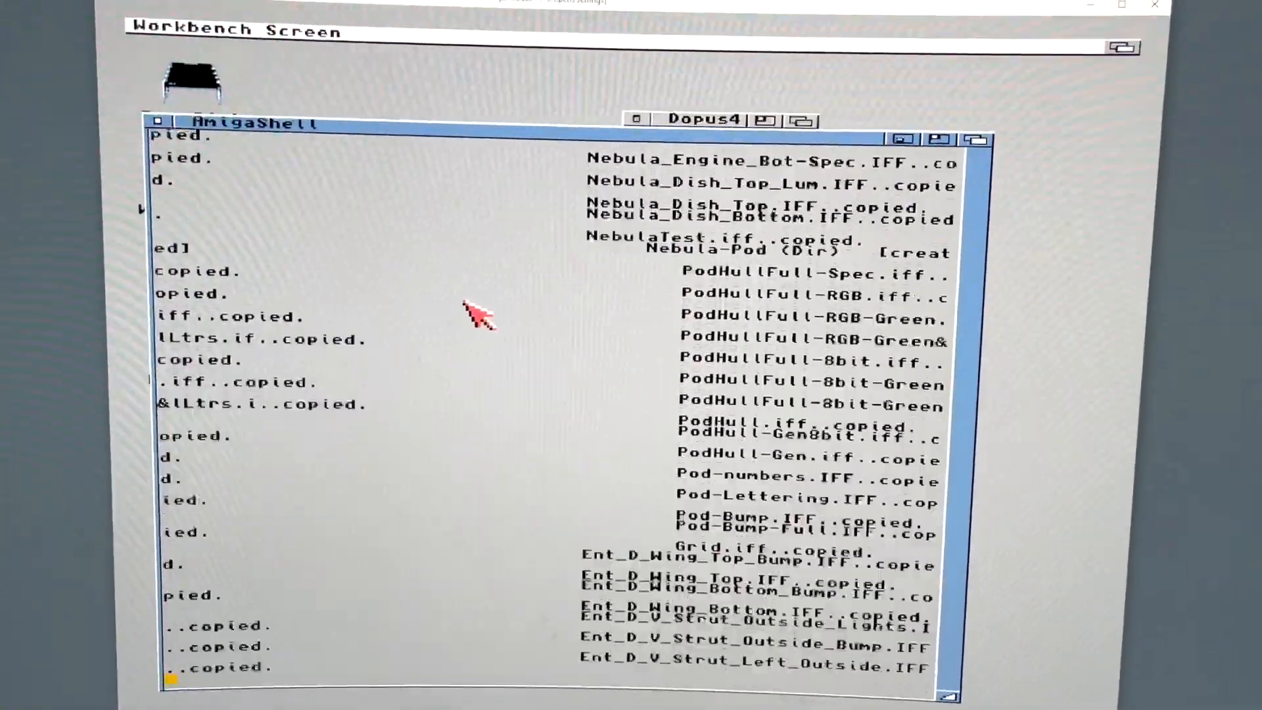
Scroll through the AmigaShell Copy ALL output as Nebula-Pod, ToyTruck and MUSTANG folders are copied.
scroll(down, 3)
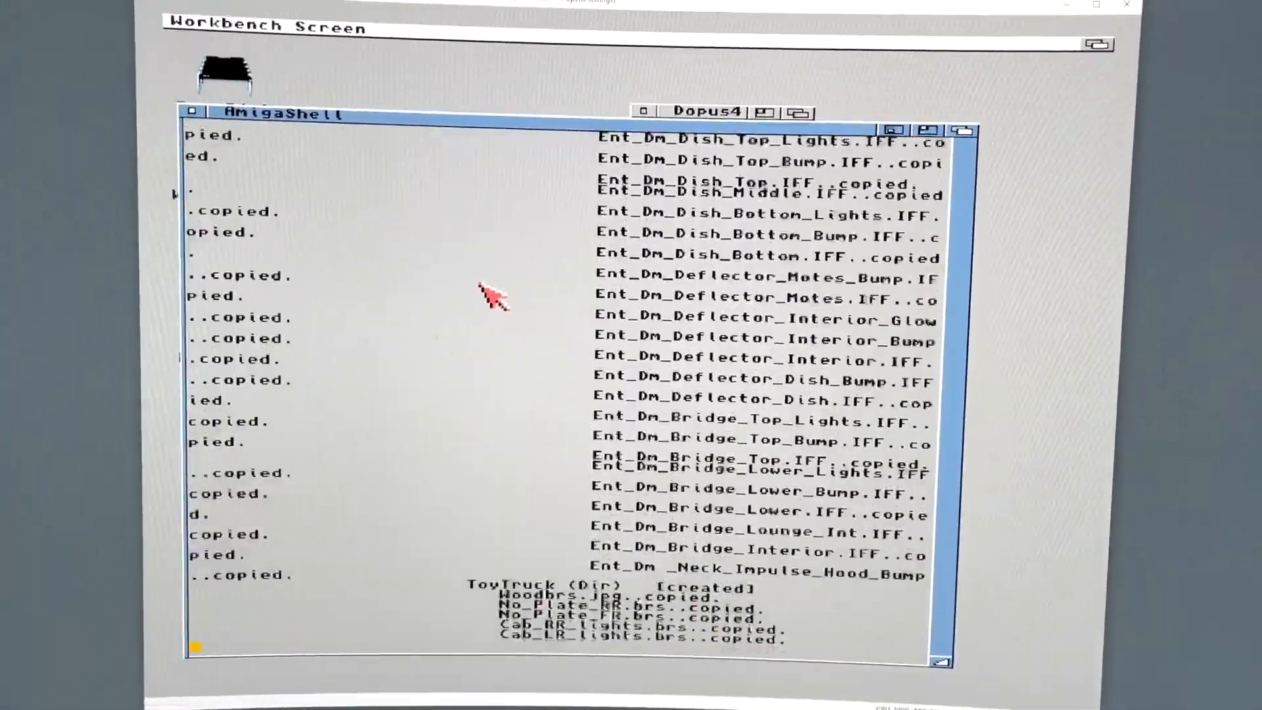
scroll(down, 3)
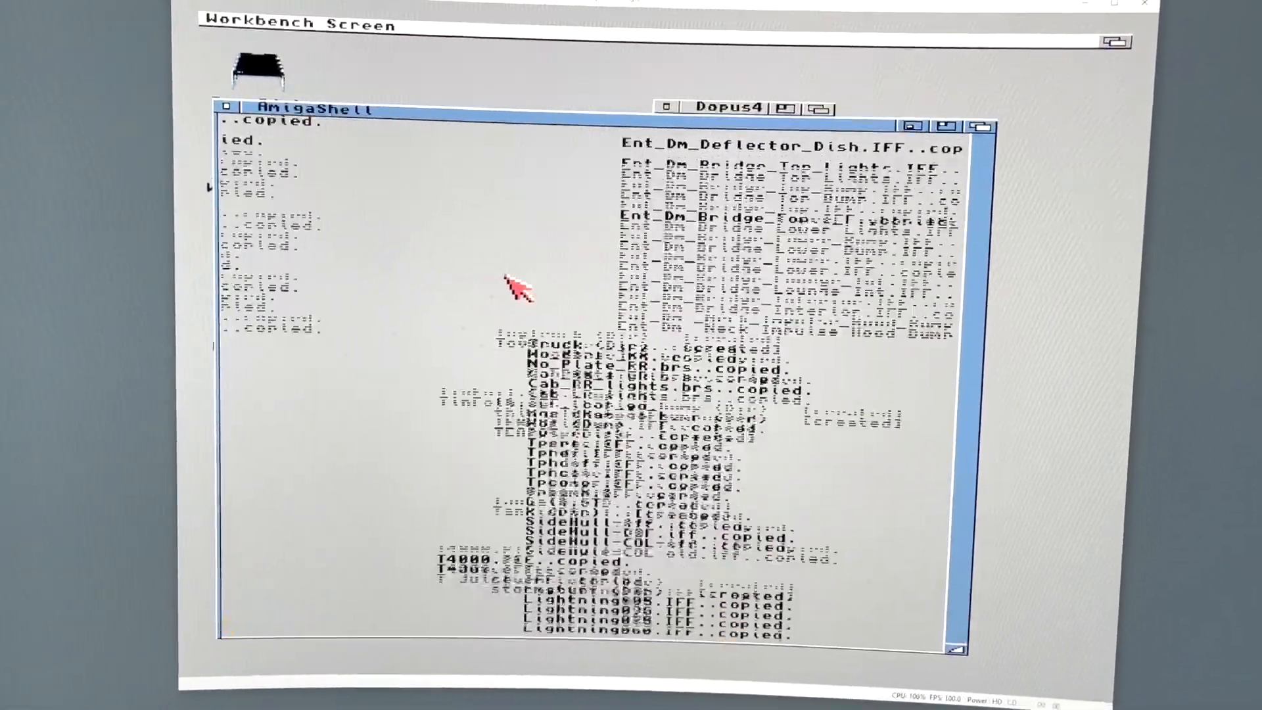
scroll(down, 3)
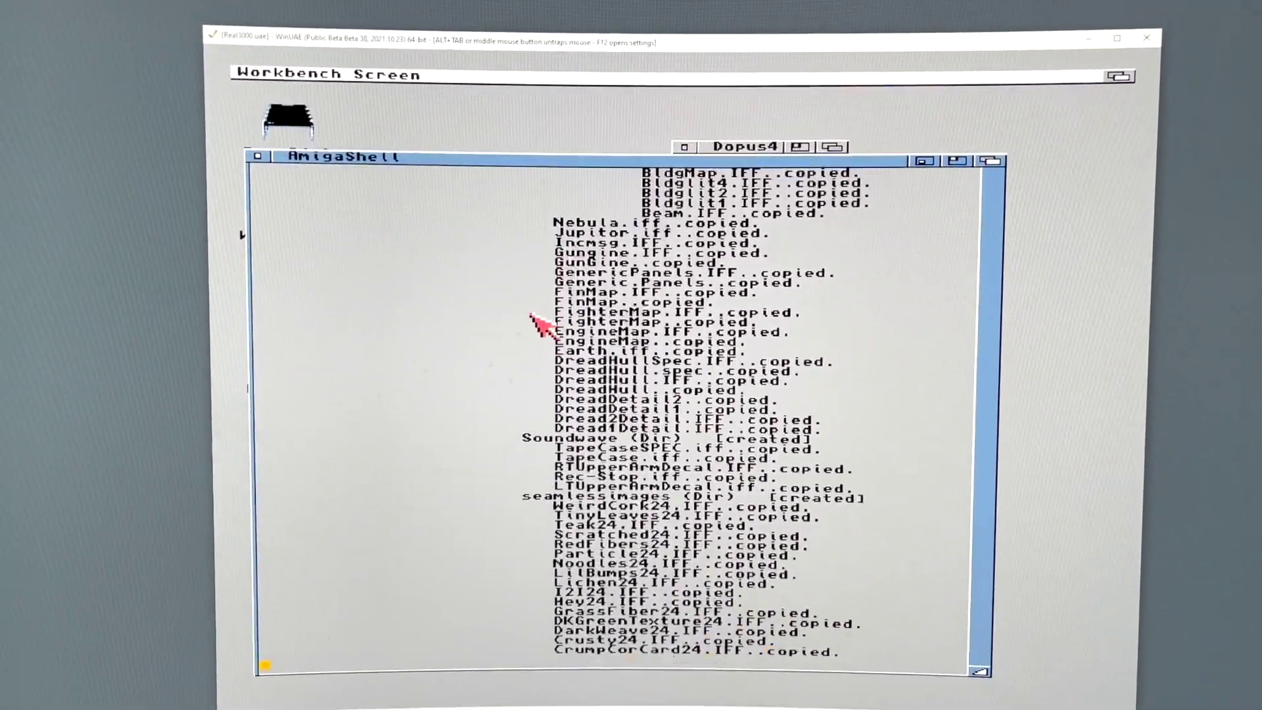
scroll(down, 3)
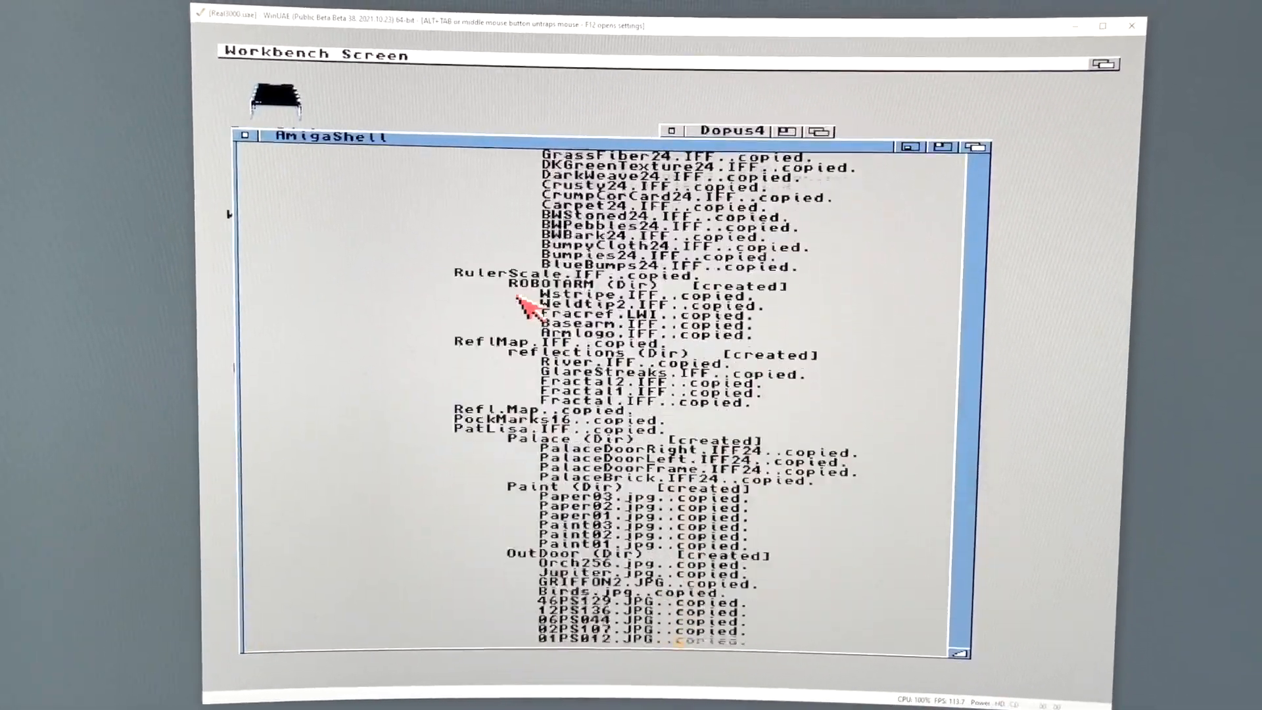
scroll(down, 3)
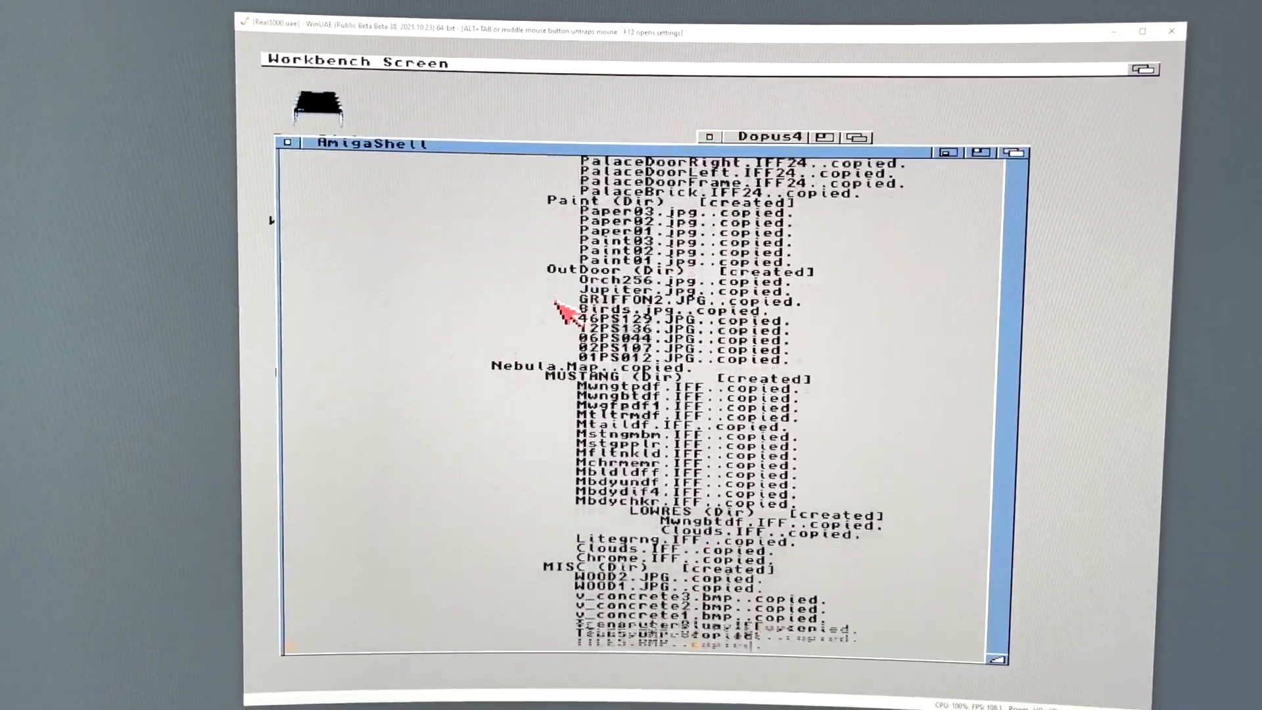
scroll(down, 3)
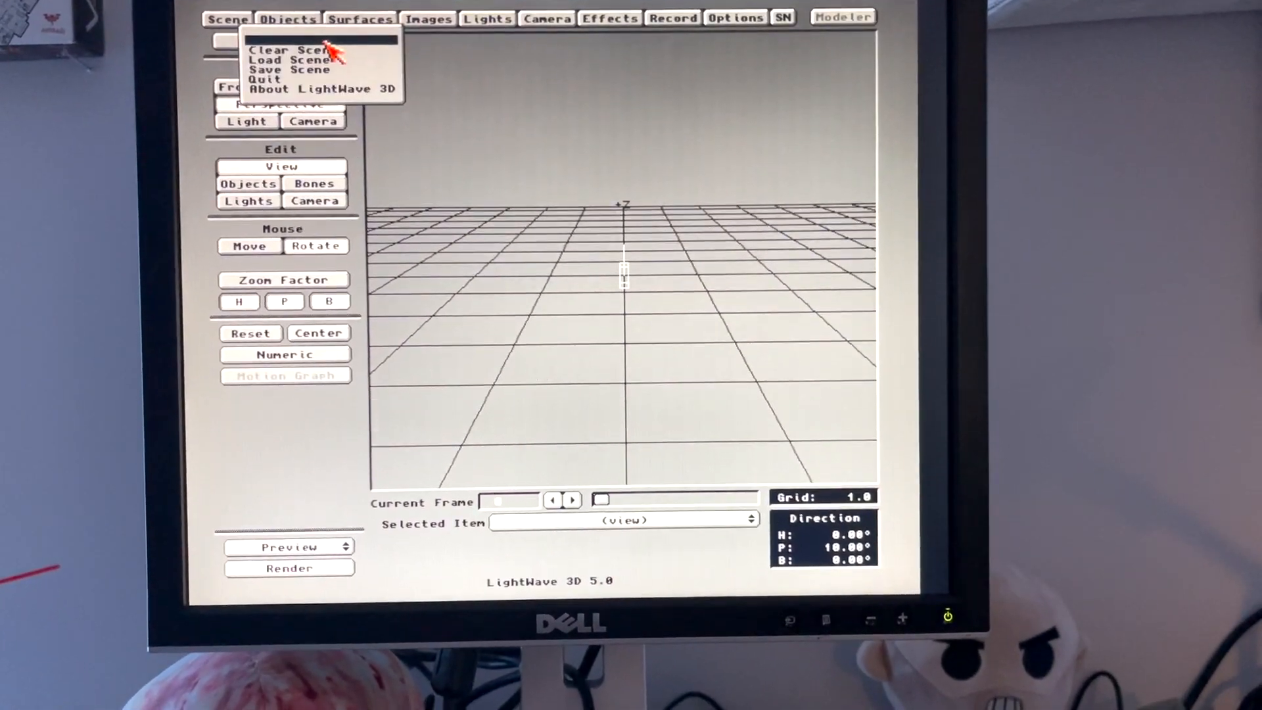
Load Sub&Gate2.lws from the Scenes drawer, showing the bridge and submarine.
click(291, 60)
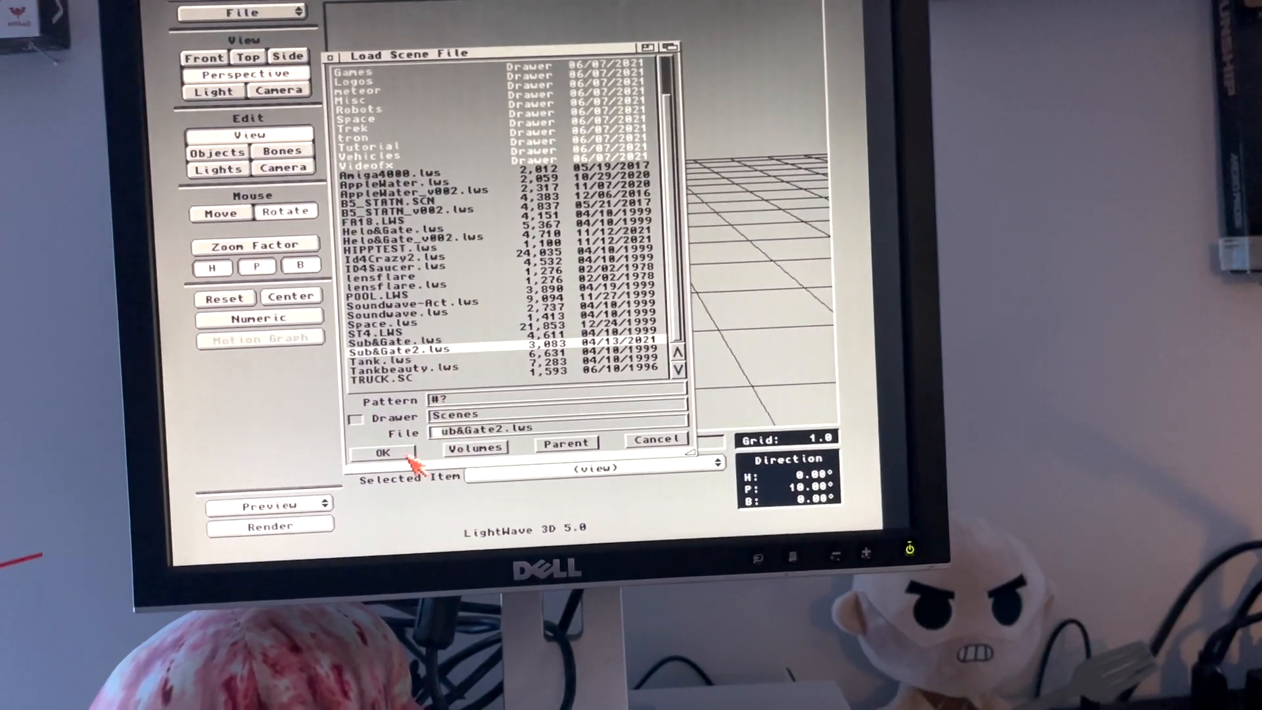
click(382, 452)
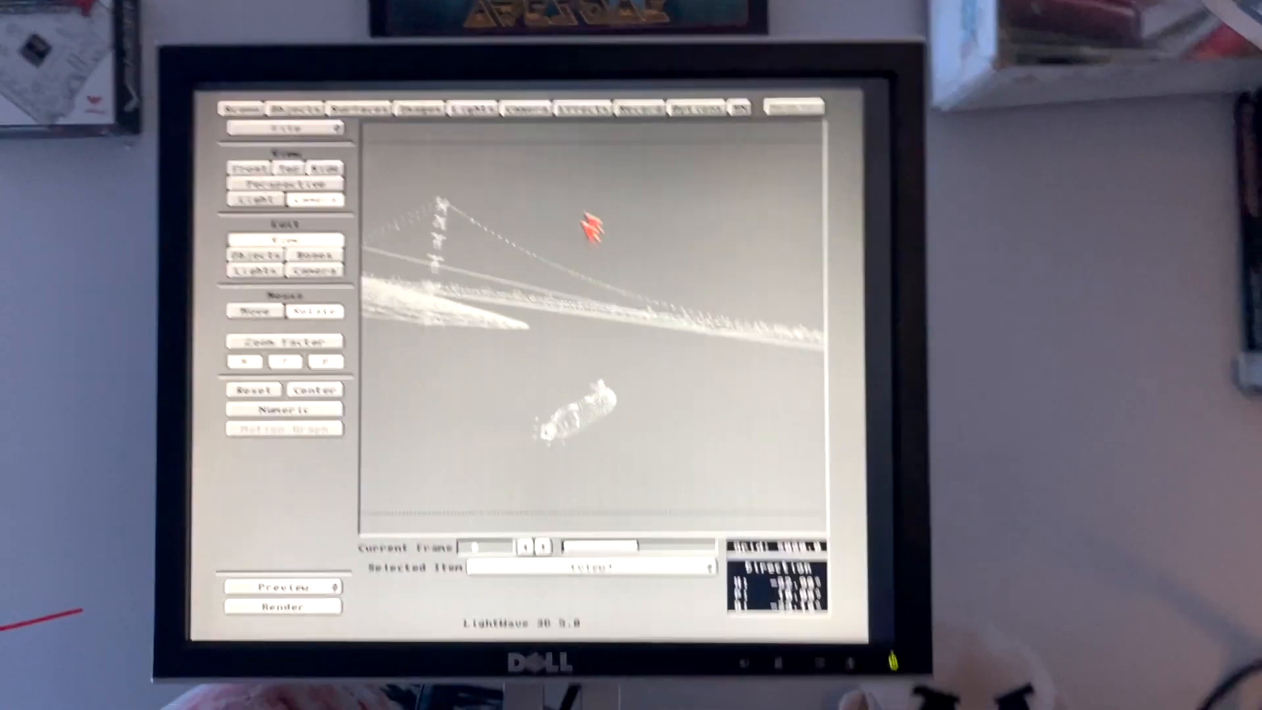
Set the camera to Medium Resolution (Video) at 640×480 and bring up the texture settings.
click(524, 109)
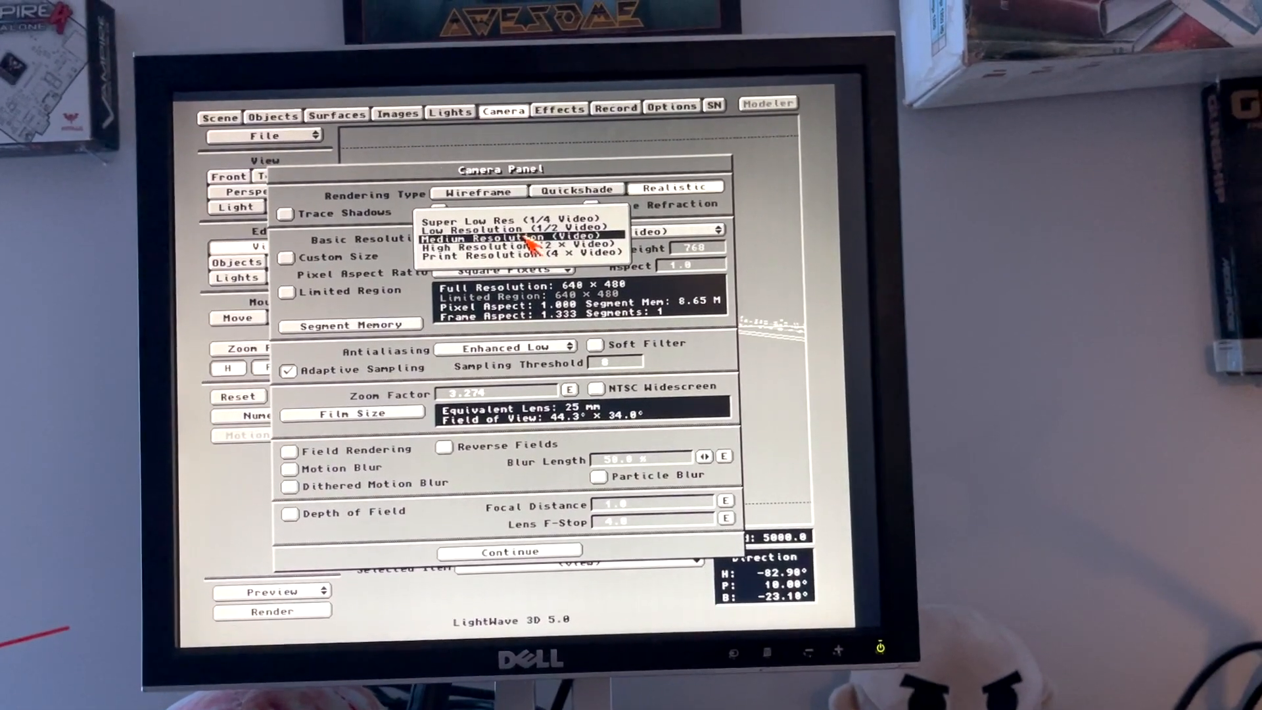
click(619, 111)
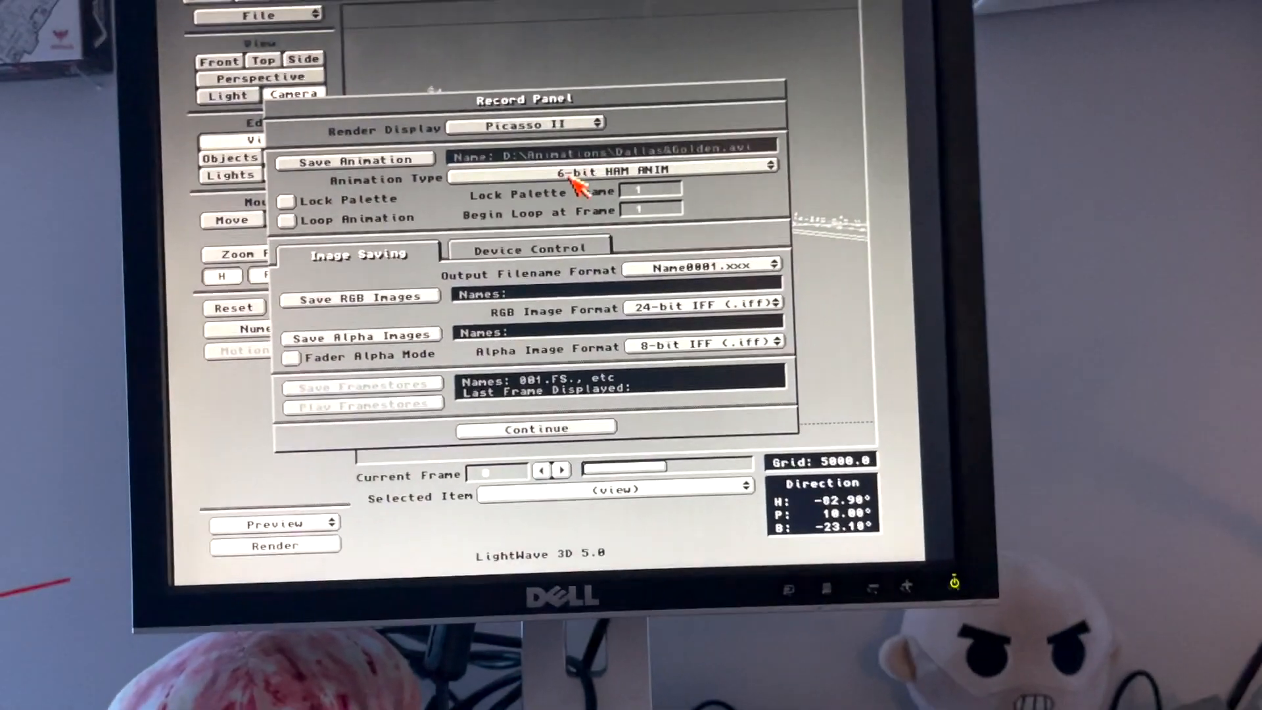
click(294, 93)
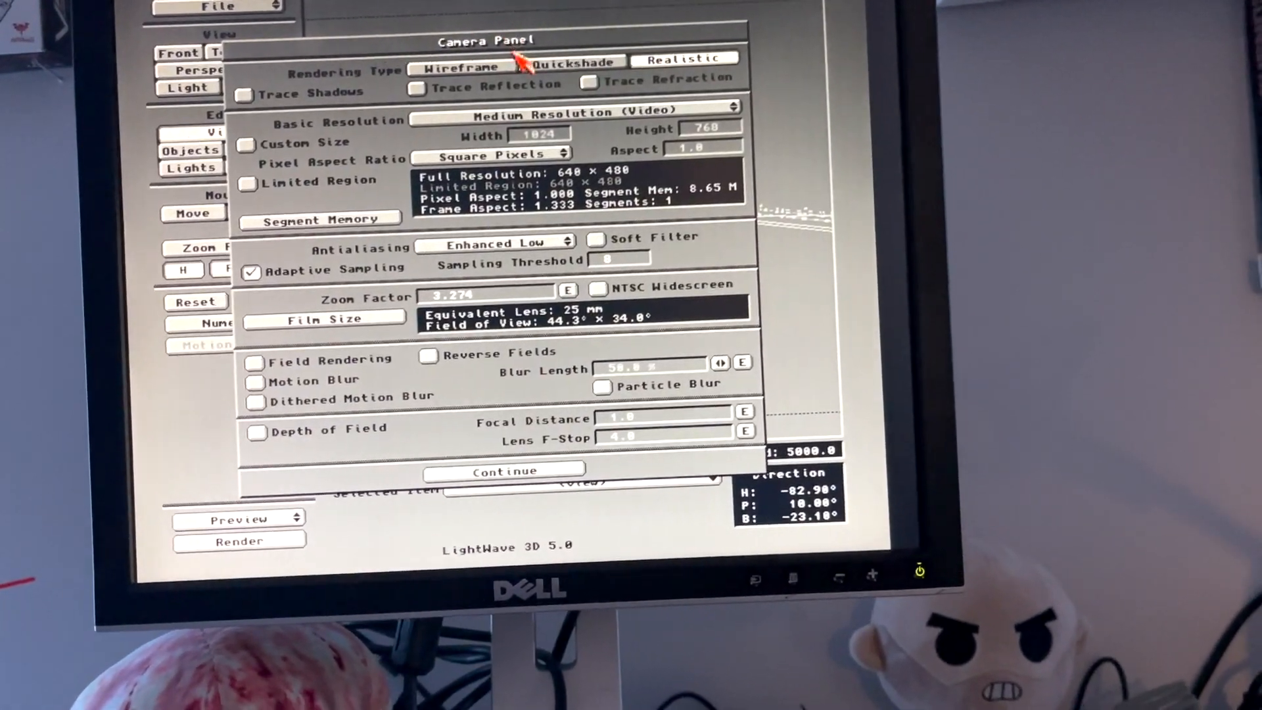
click(502, 470)
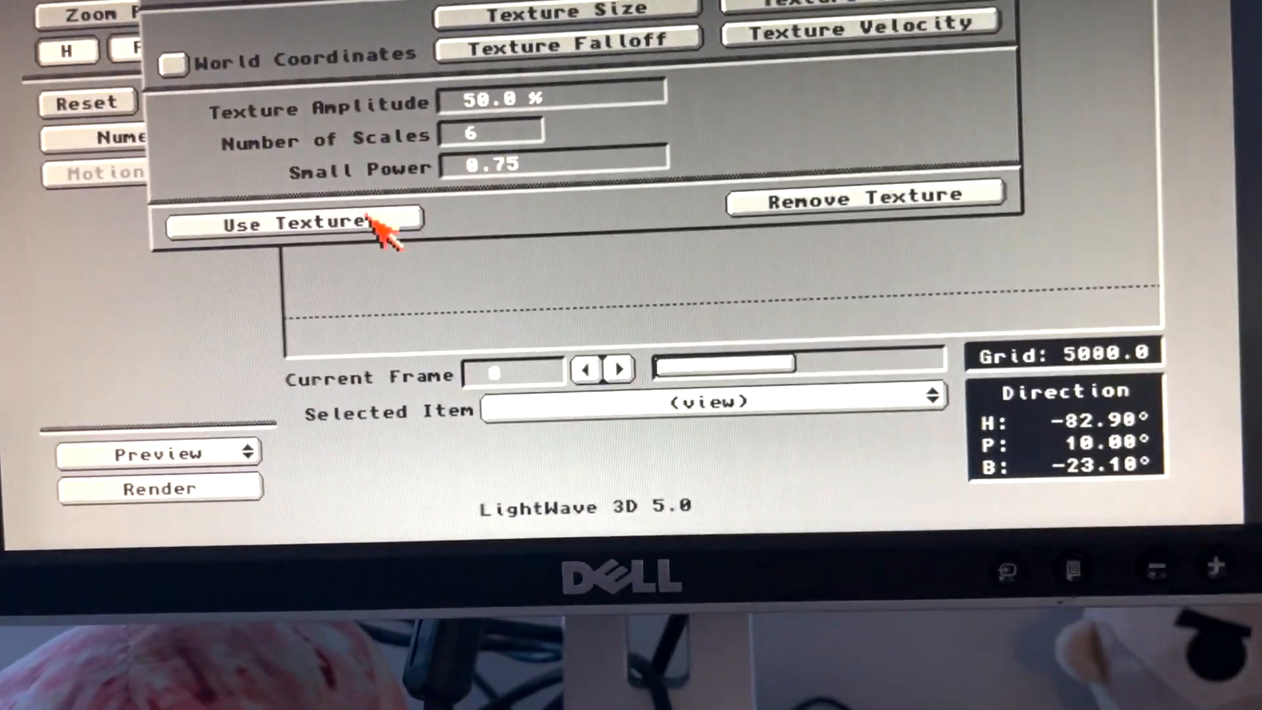
Apply the texture, then close the Water surface and Record panels.
click(290, 222)
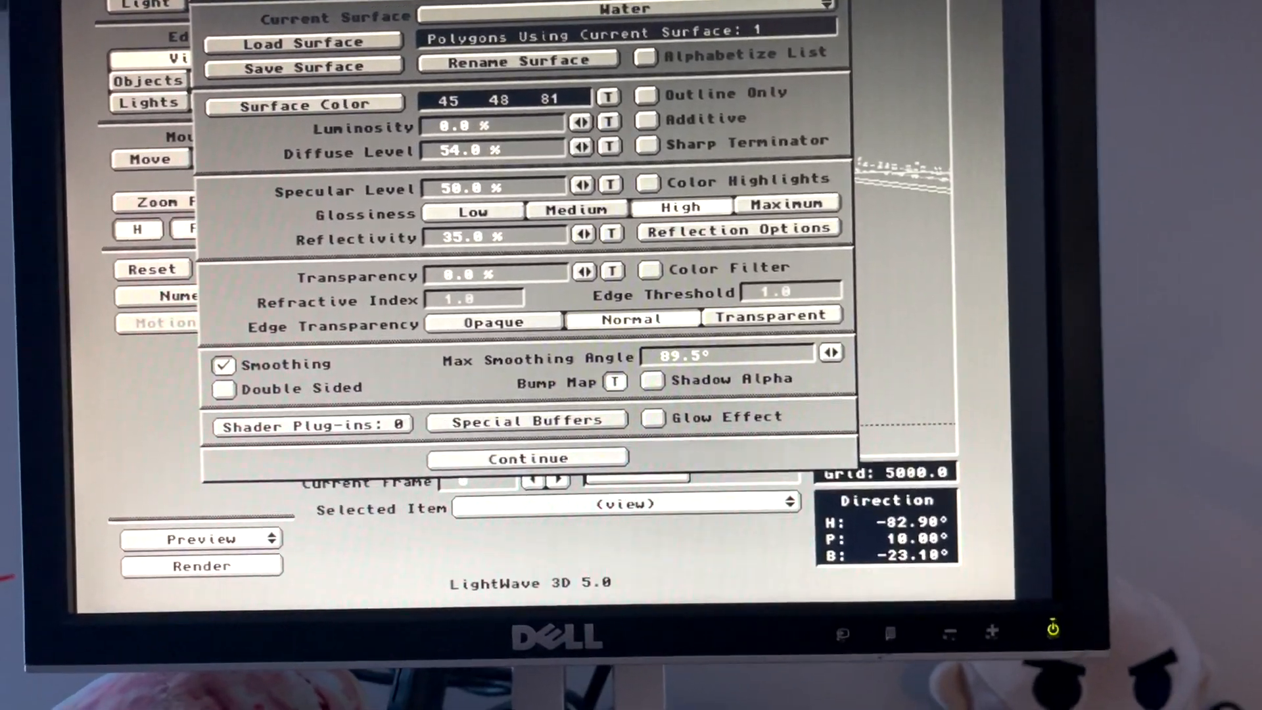
click(526, 458)
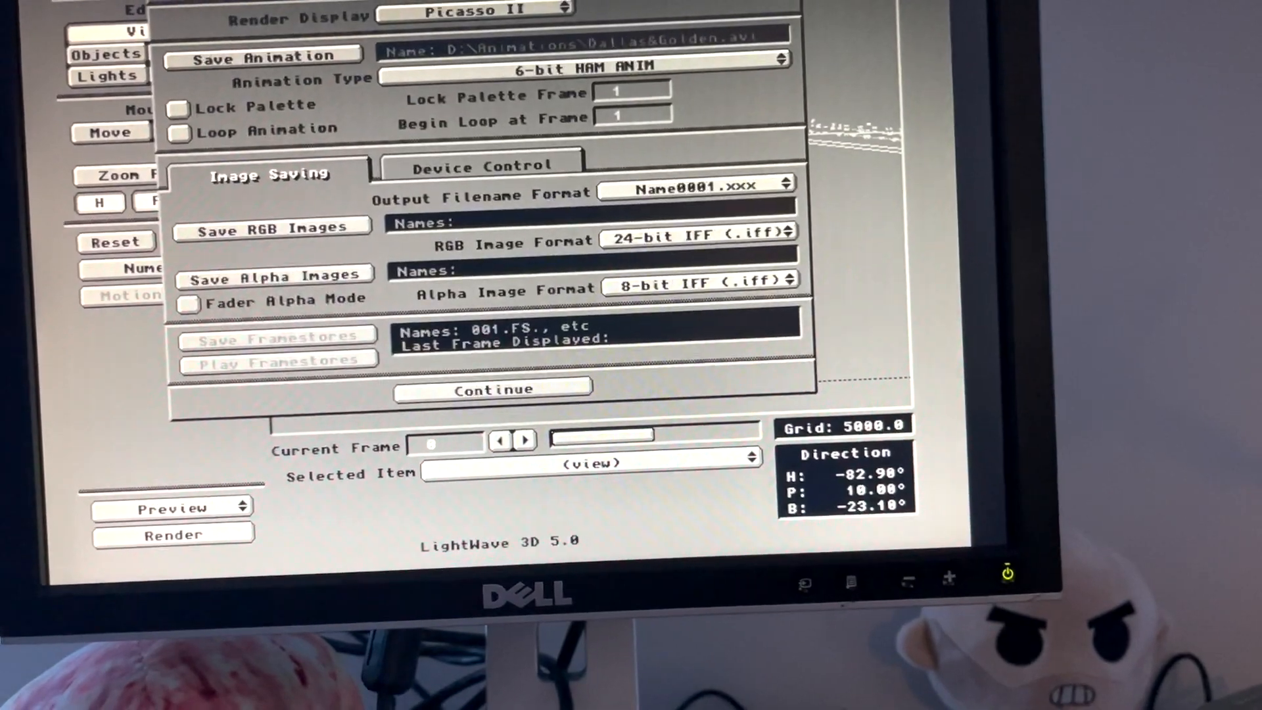
click(492, 390)
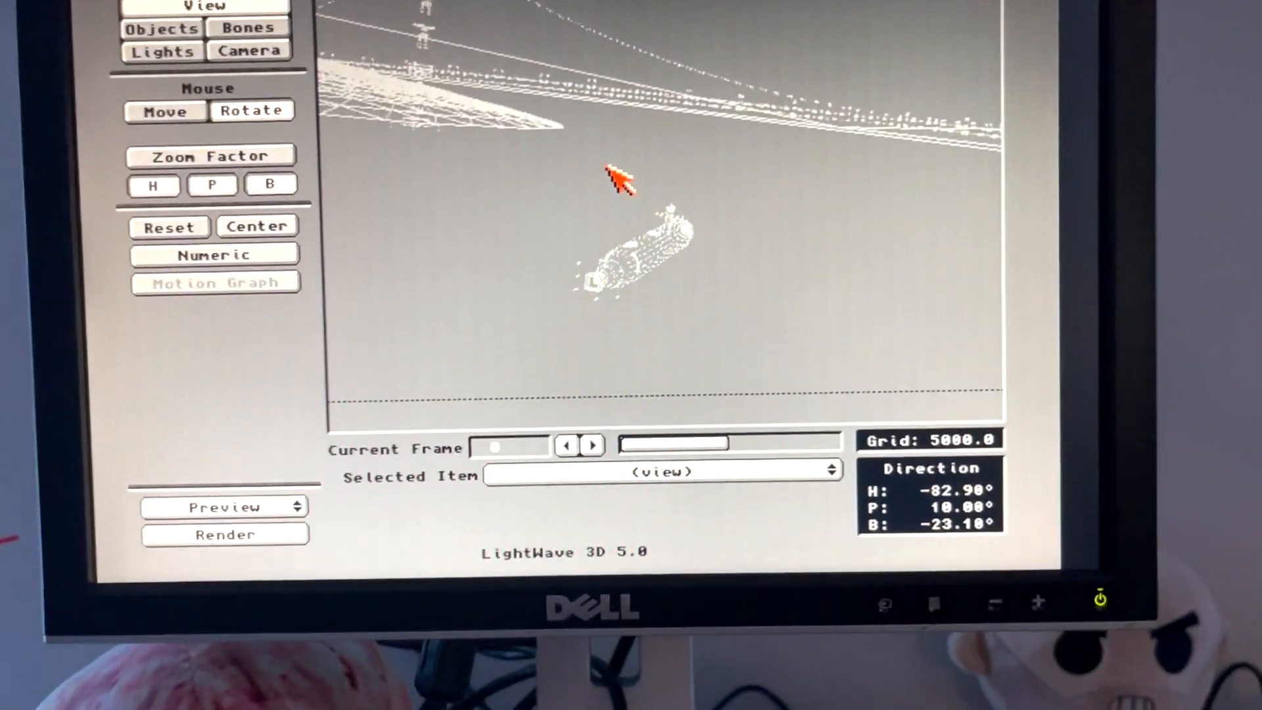
Render the Sub&Gate2 scene to the Picasso II display, beginning with frame 0.
click(225, 535)
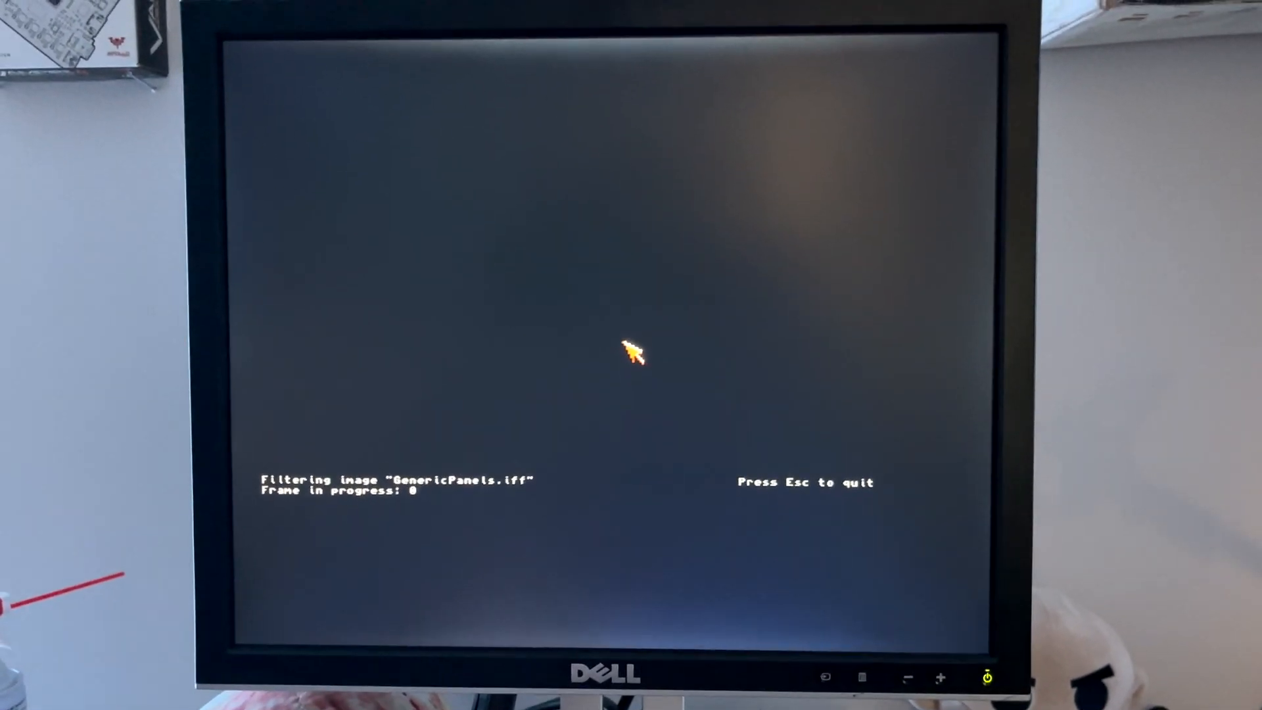